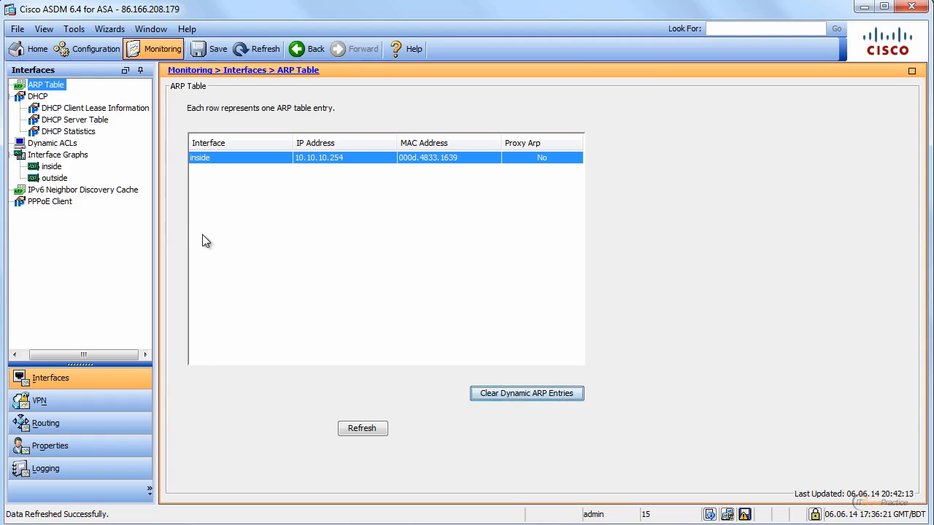
mouse_move(130, 111)
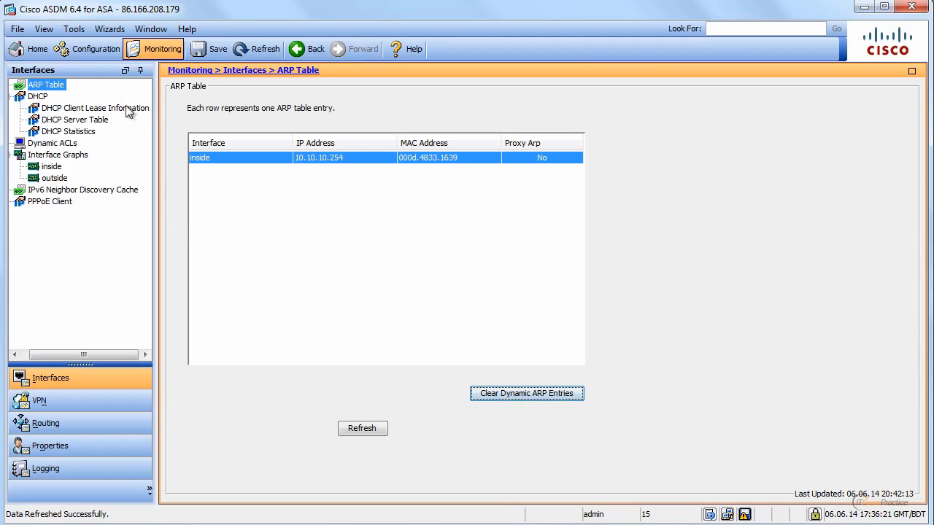
mouse_move(163, 49)
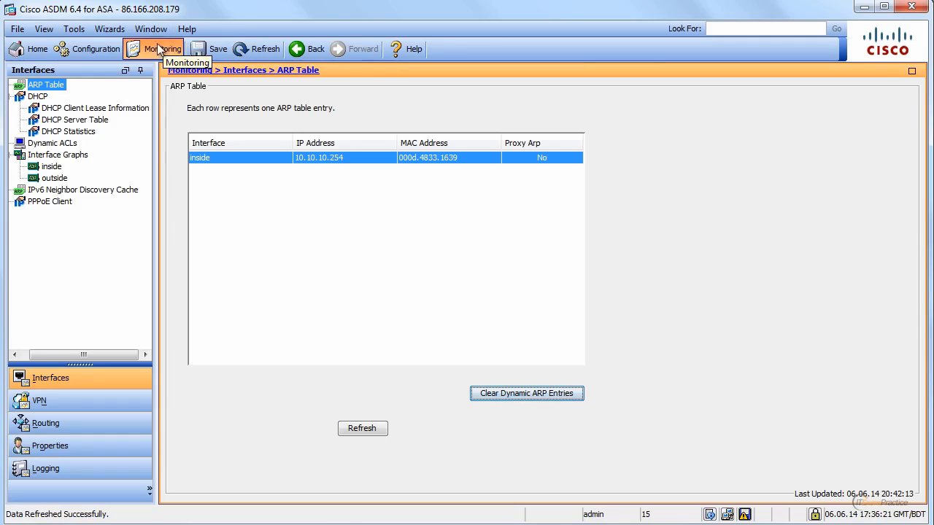
mouse_move(88, 49)
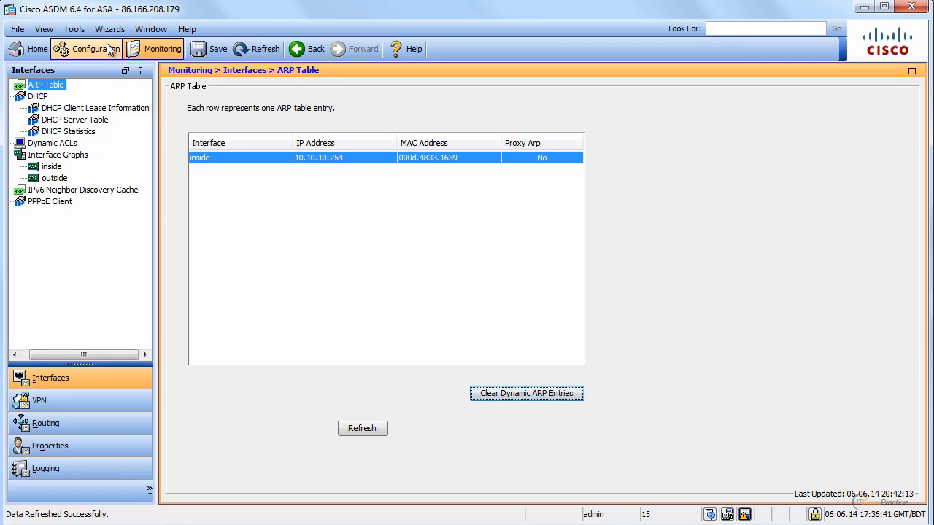
Show Device Setup > Interfaces, checking Switch Ports before returning to the inside/outside interface list.
left_click(86, 49)
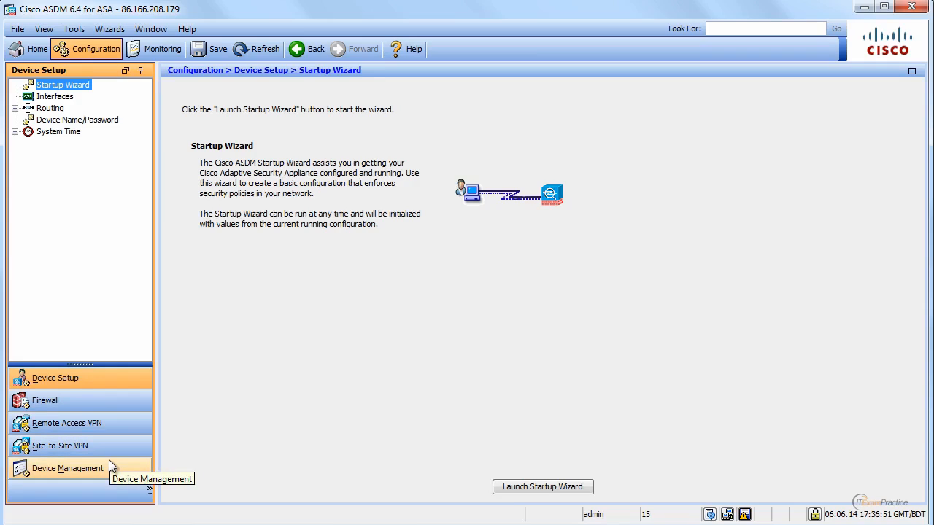
mouse_move(113, 143)
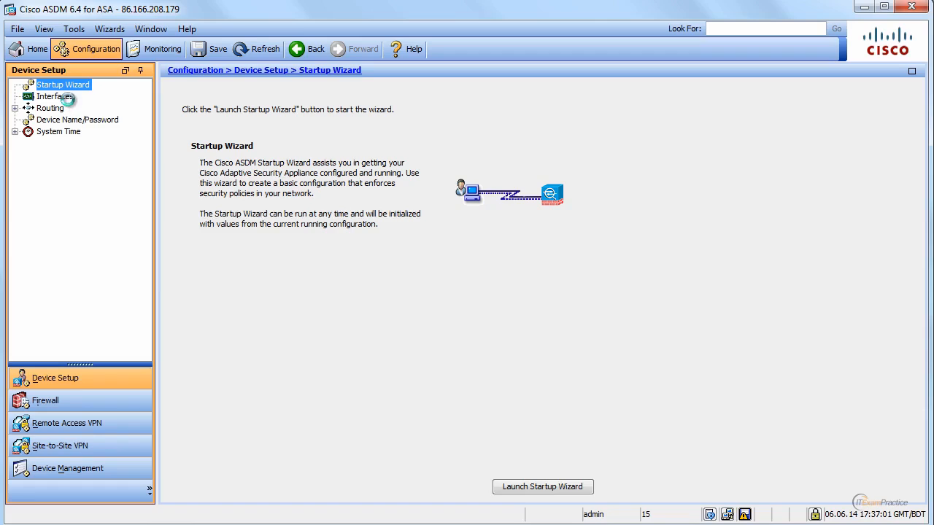
left_click(55, 96)
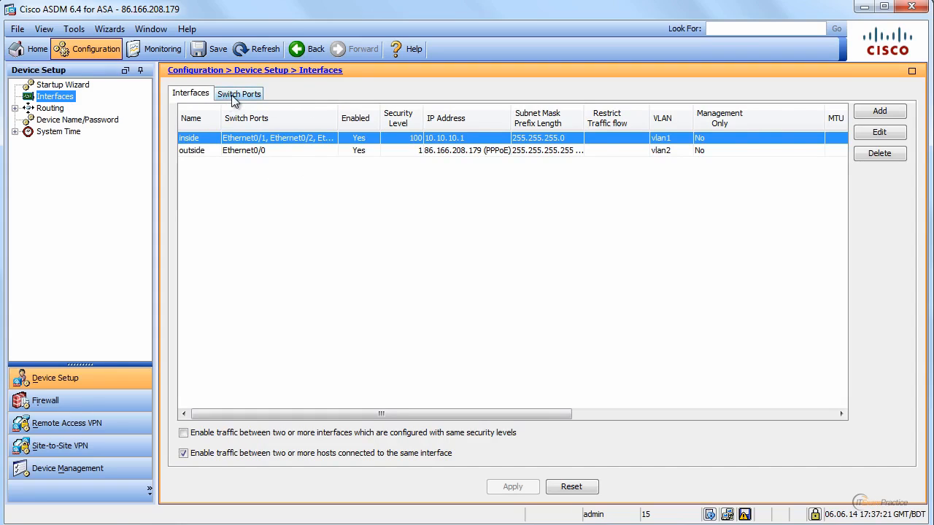
left_click(238, 94)
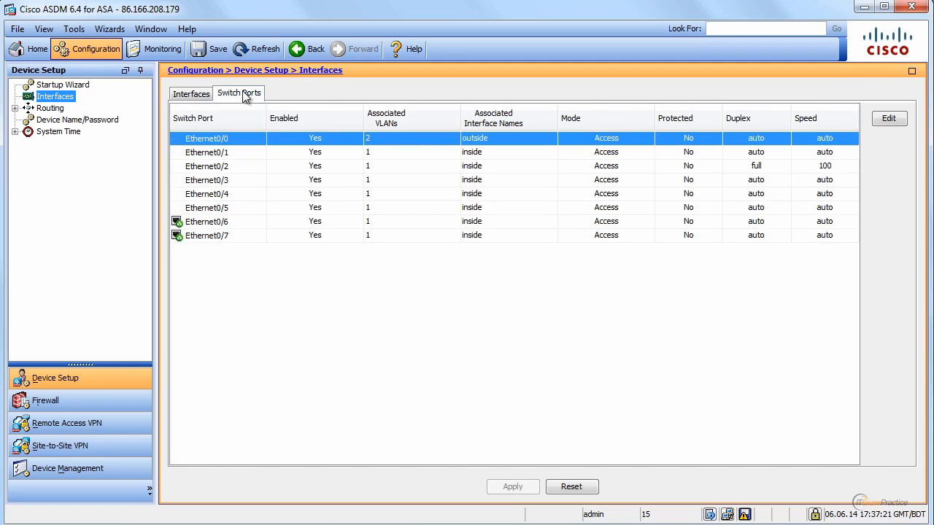
mouse_move(240, 98)
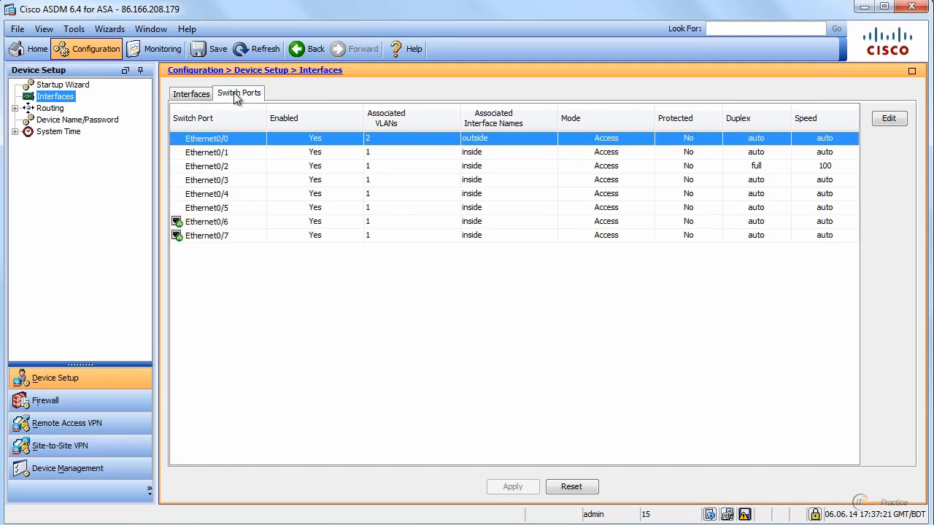
left_click(190, 93)
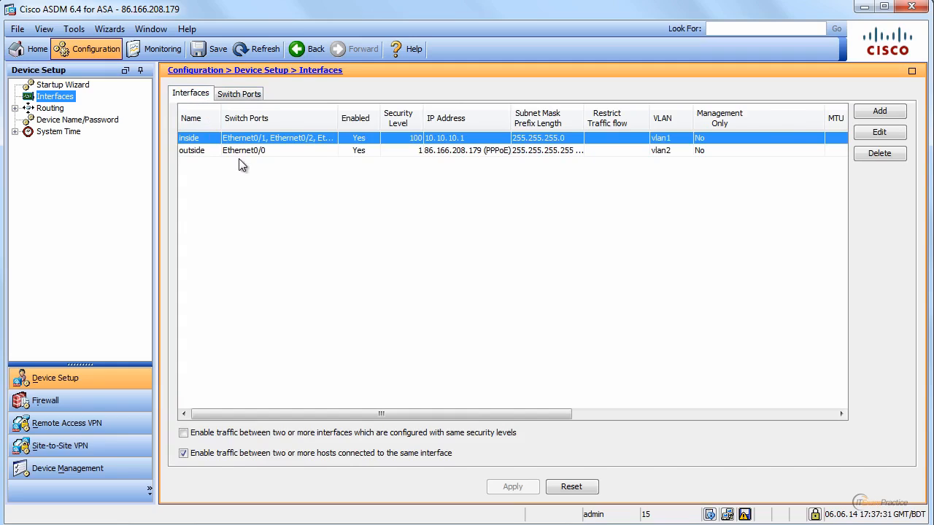
mouse_move(234, 108)
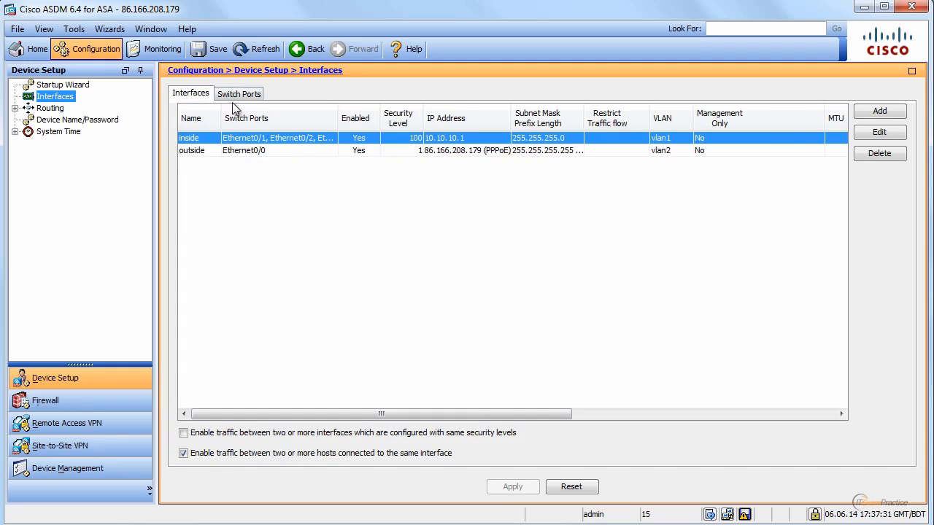
Open Static Routes and preview tracked-route monitoring options, cancelling without adding a route.
left_click(50, 108)
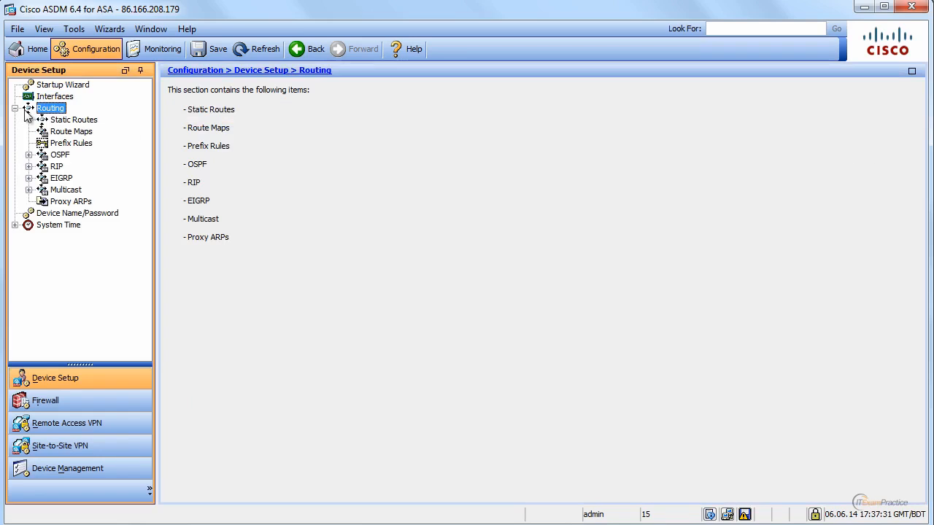
left_click(74, 119)
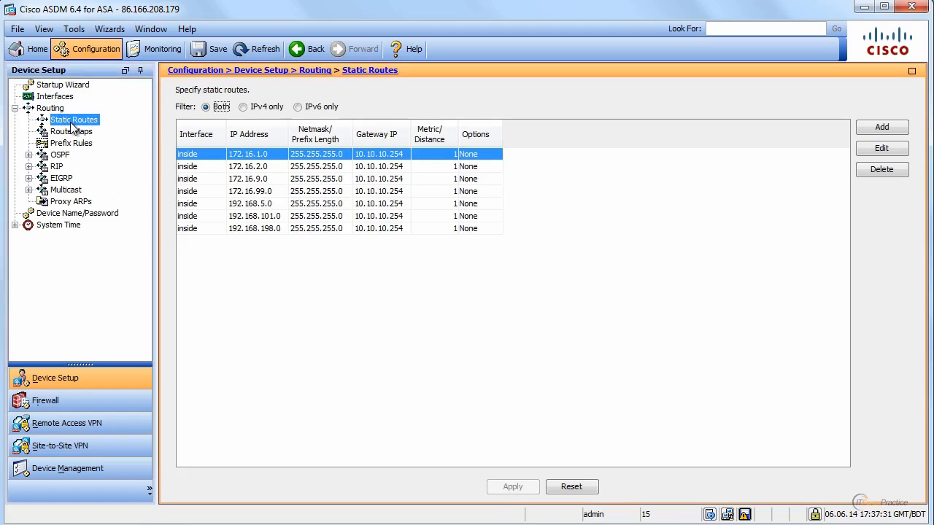
left_click(881, 127)
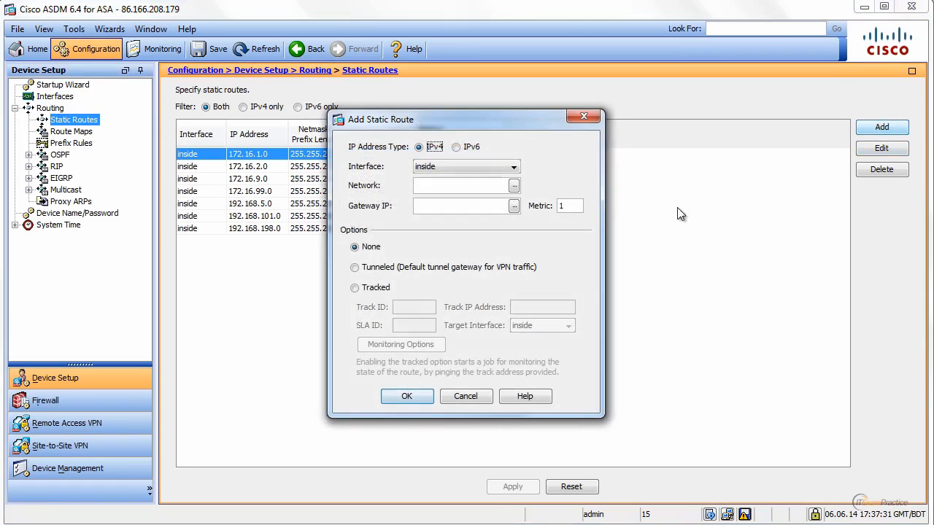
mouse_move(335, 305)
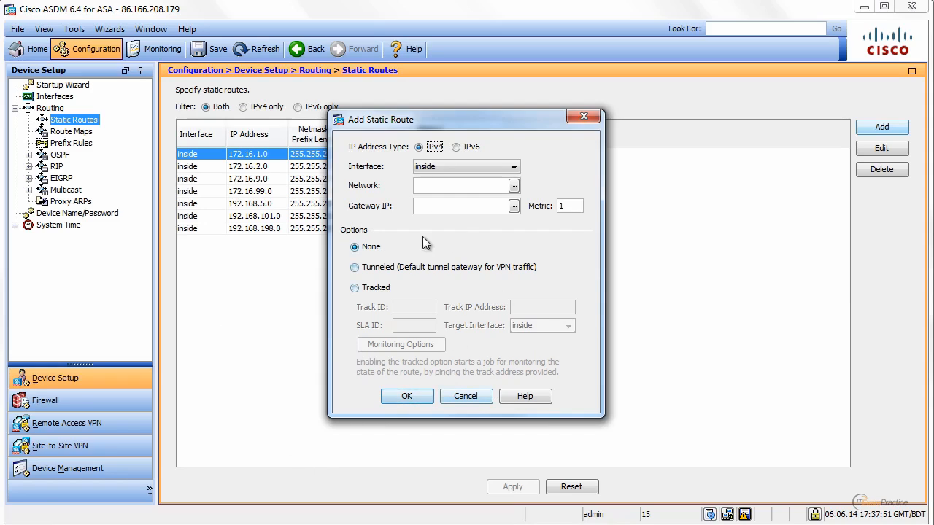
left_click(355, 287)
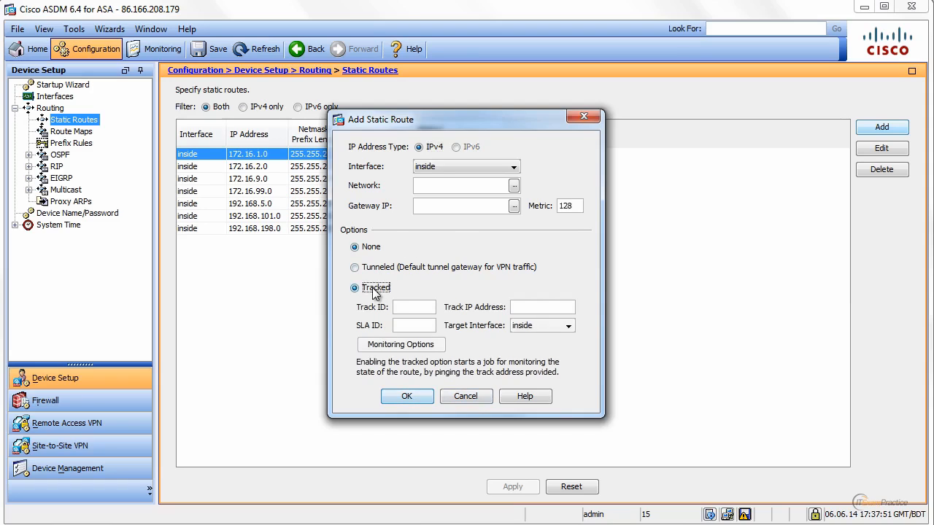
left_click(355, 287)
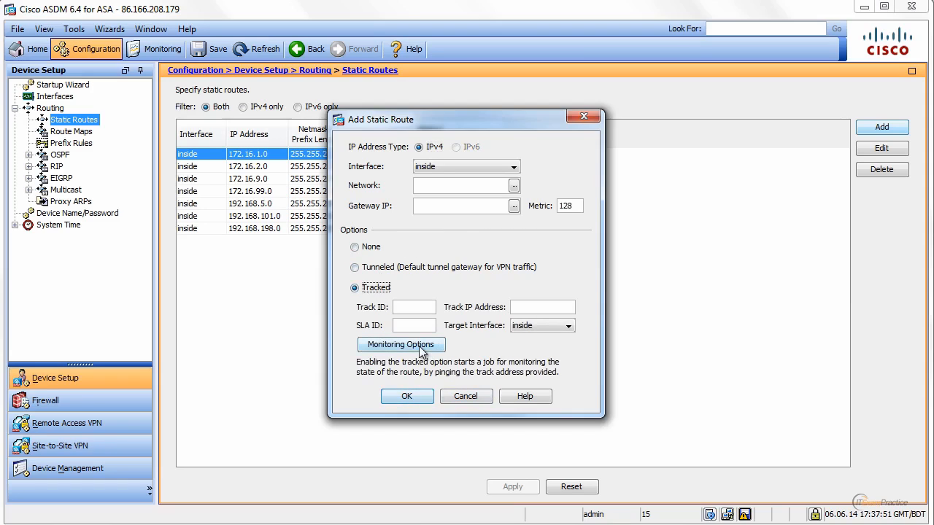
left_click(401, 344)
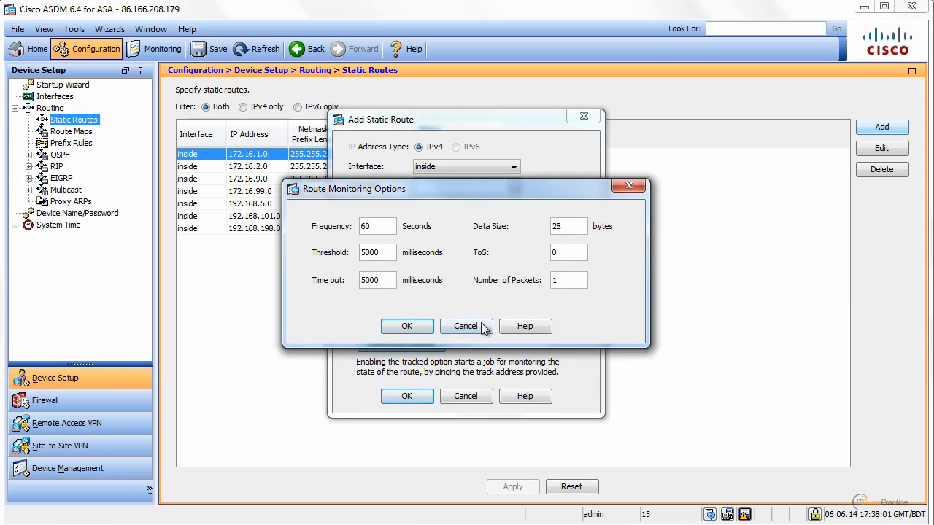
left_click(465, 326)
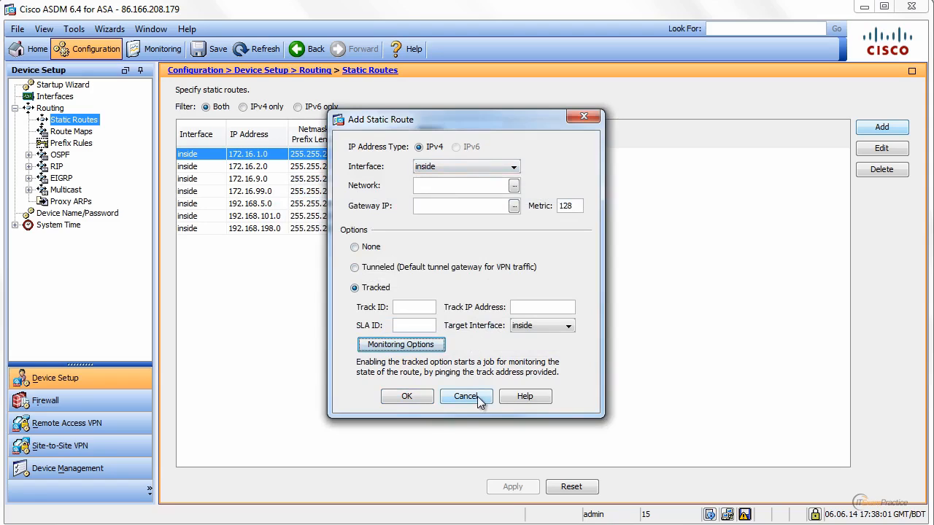
left_click(466, 396)
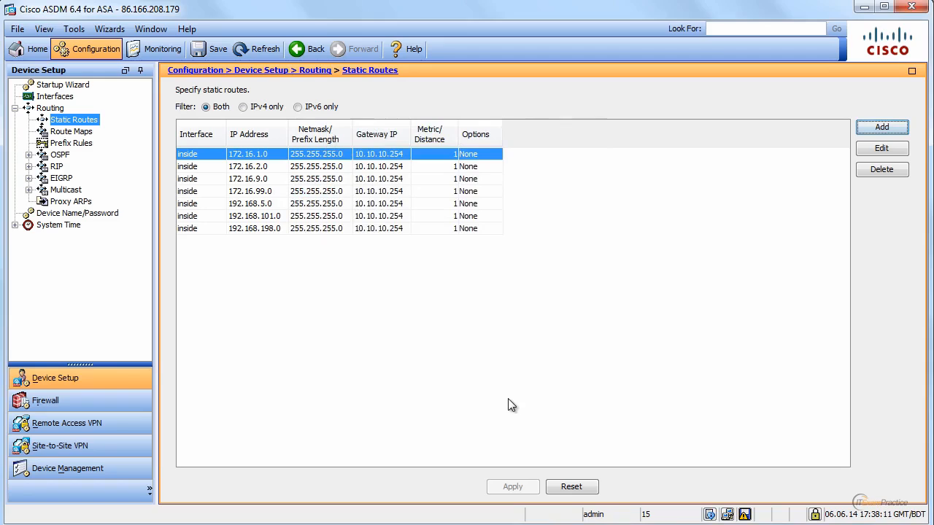
mouse_move(507, 405)
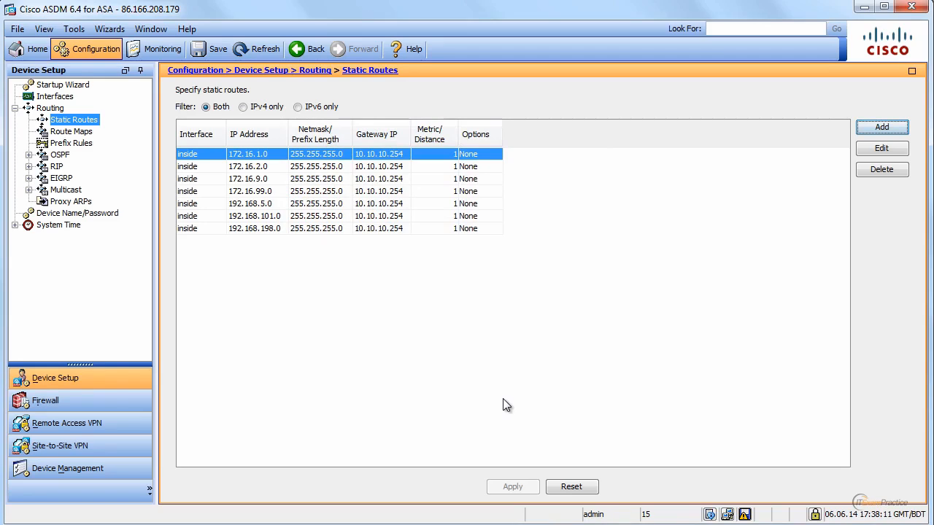
mouse_move(188, 250)
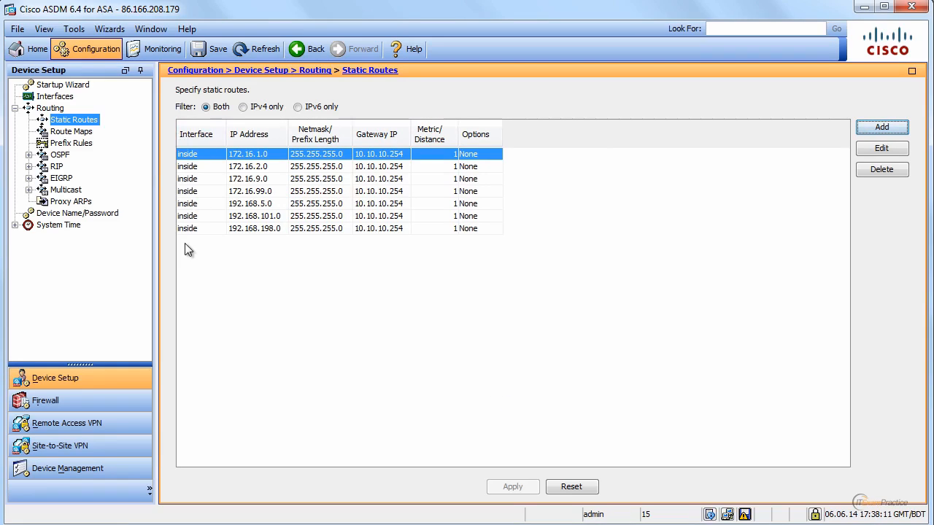
mouse_move(397, 283)
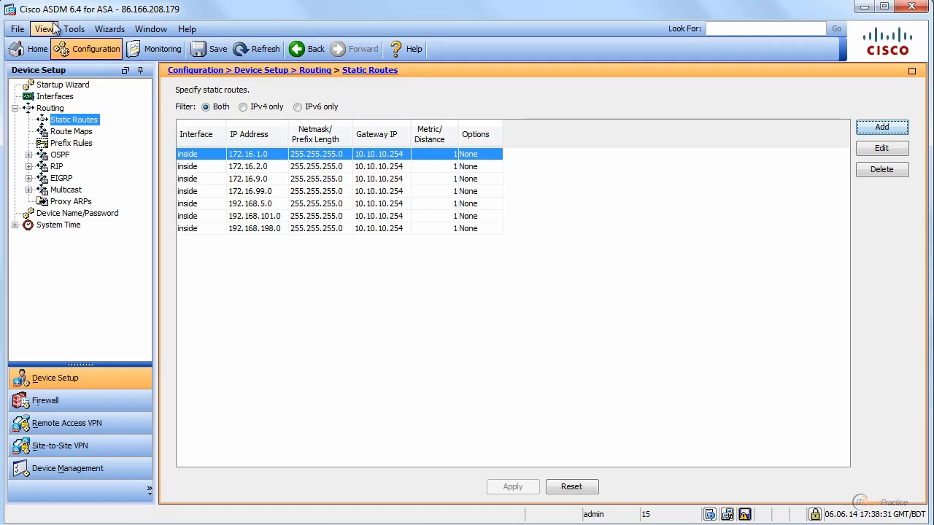
left_click(74, 28)
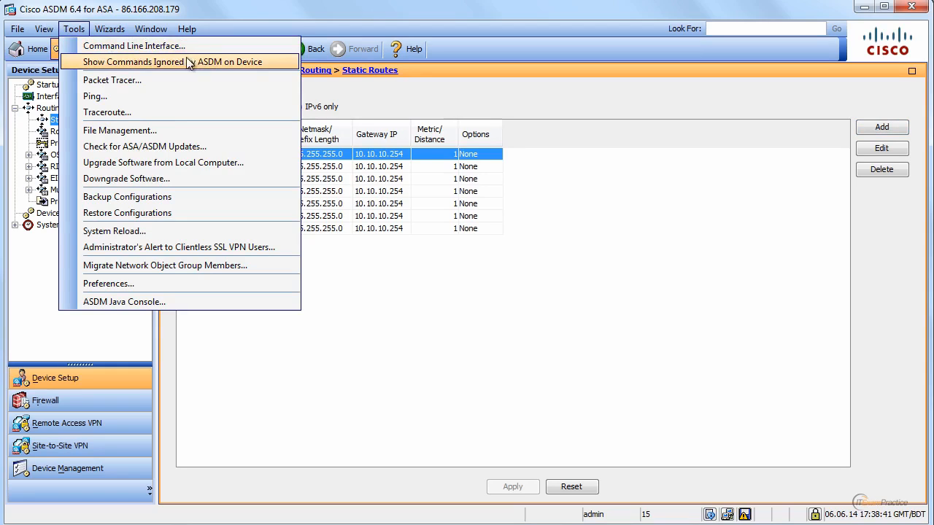
left_click(135, 45)
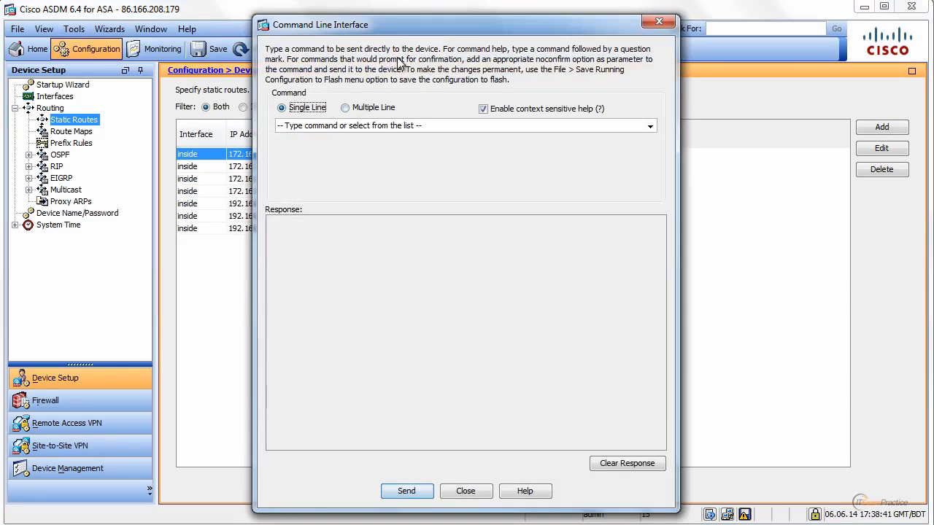
type("sh route")
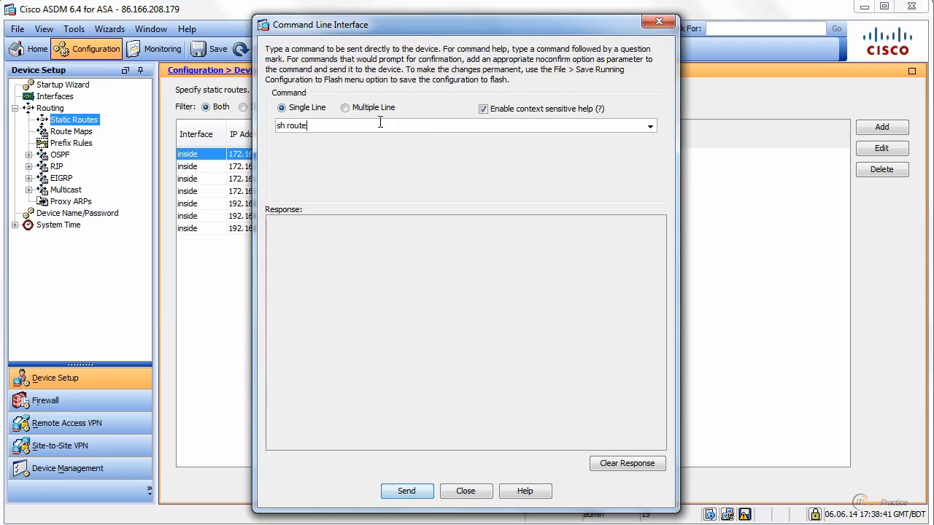
left_click(406, 491)
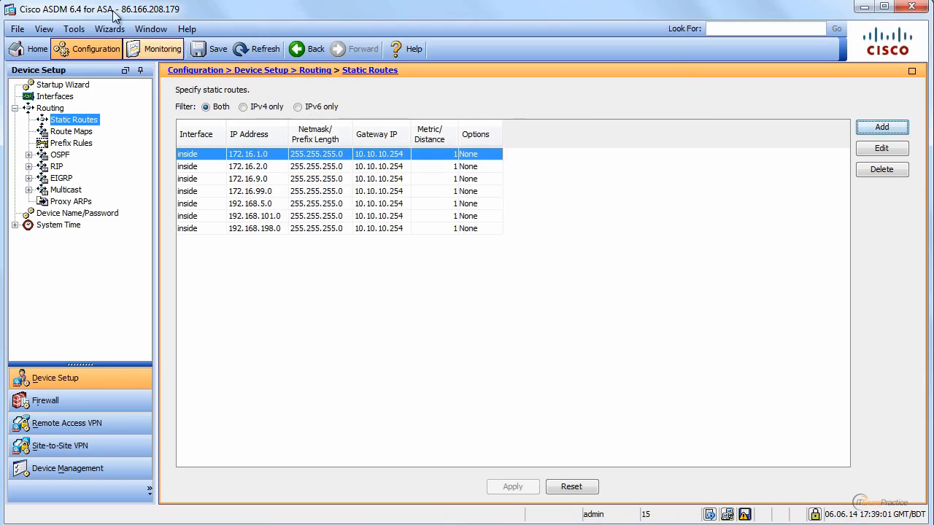
Open Preferences from the Tools menu and cancel it without changes.
left_click(74, 29)
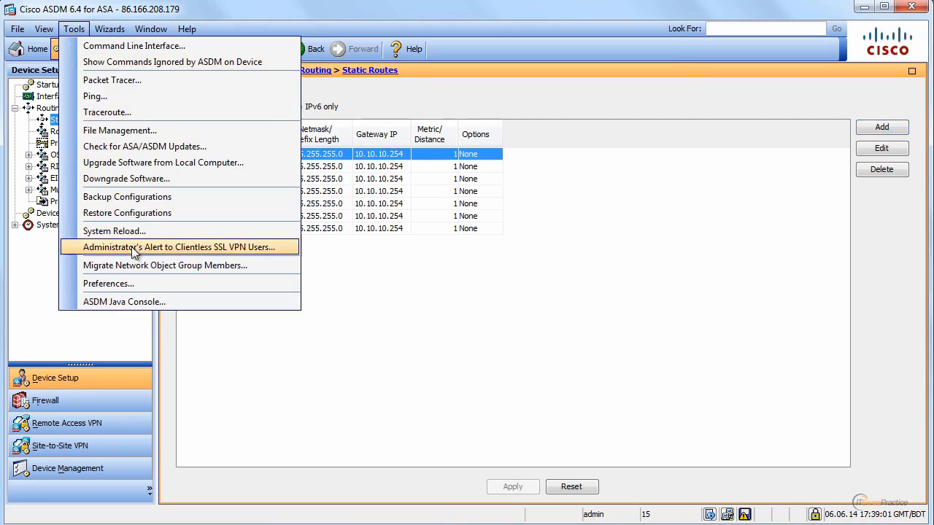
left_click(109, 283)
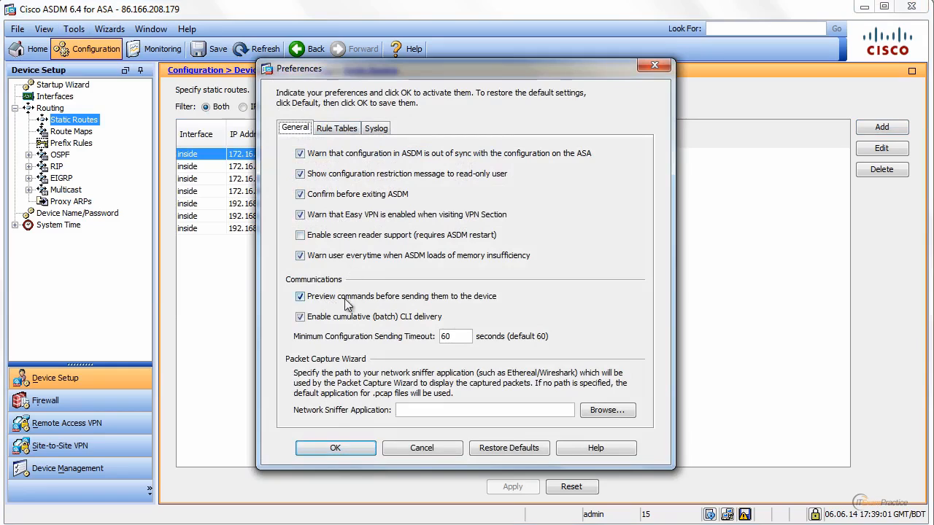
mouse_move(474, 307)
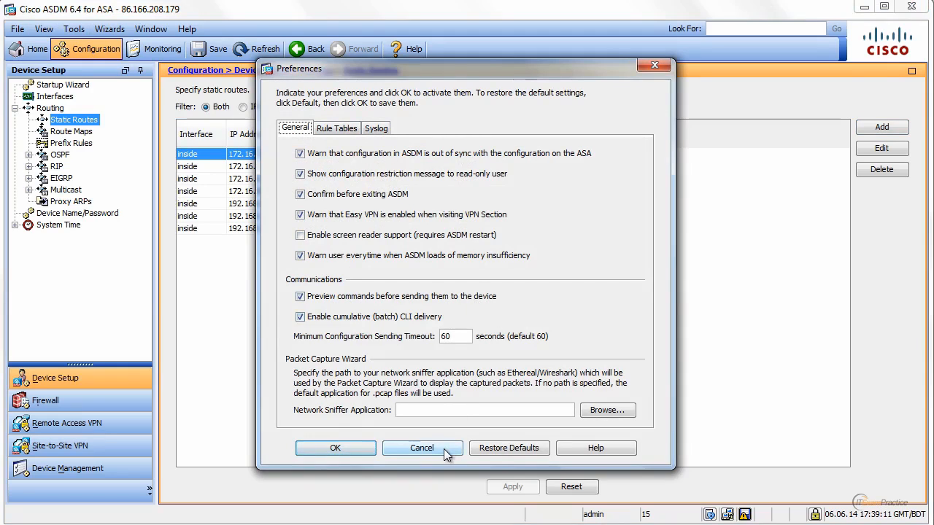
left_click(422, 448)
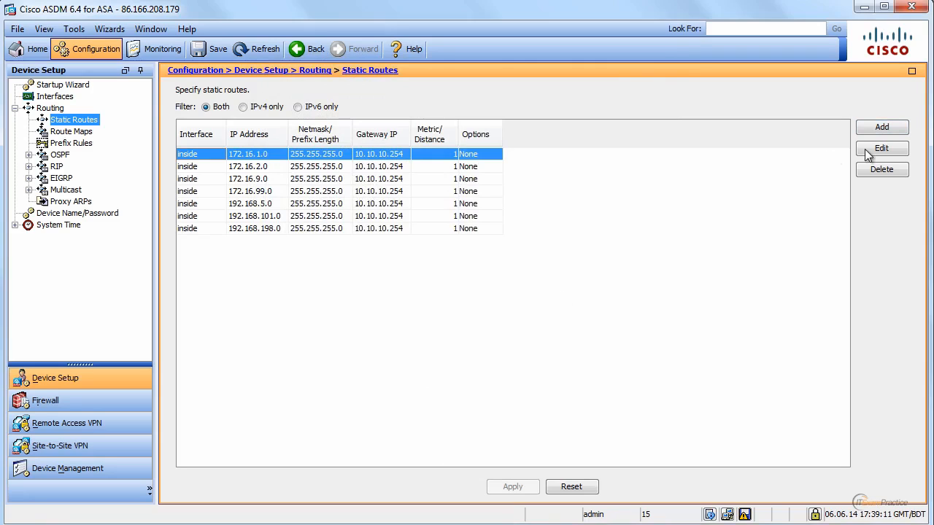
left_click(882, 127)
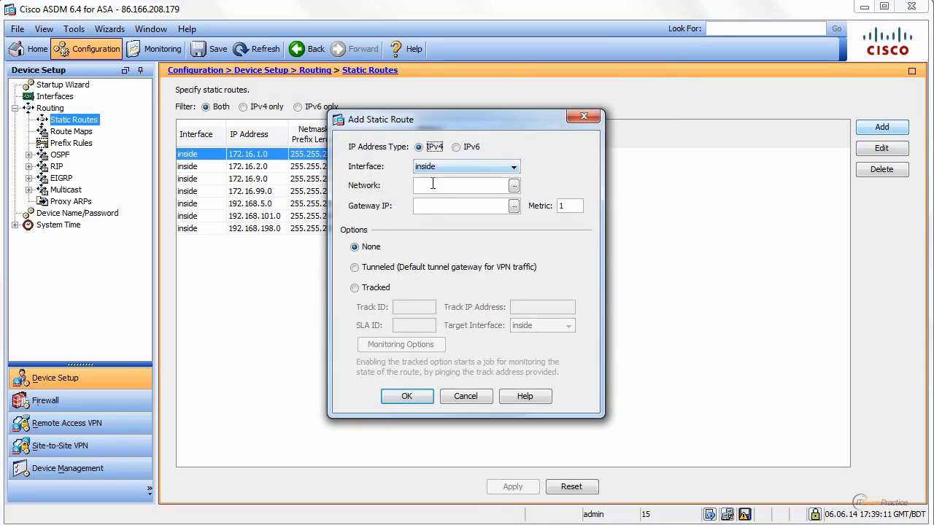
type("1.")
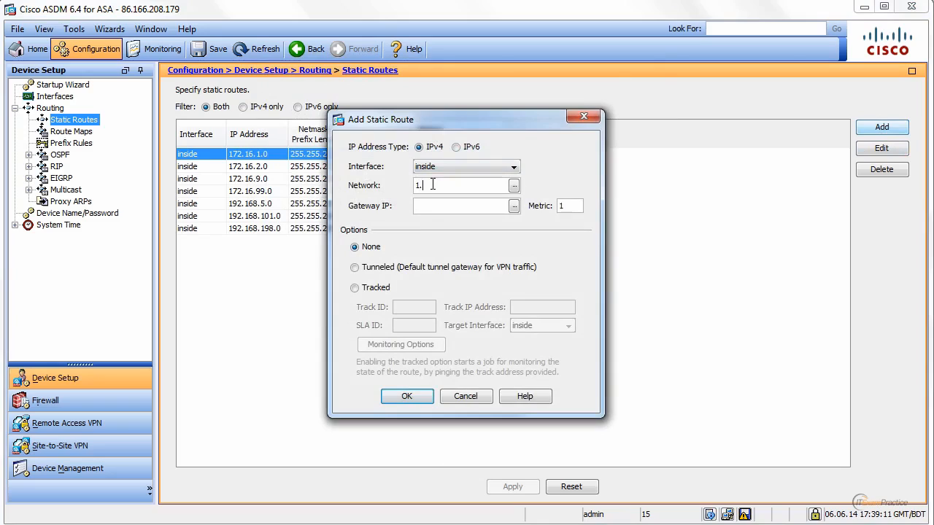
type("2")
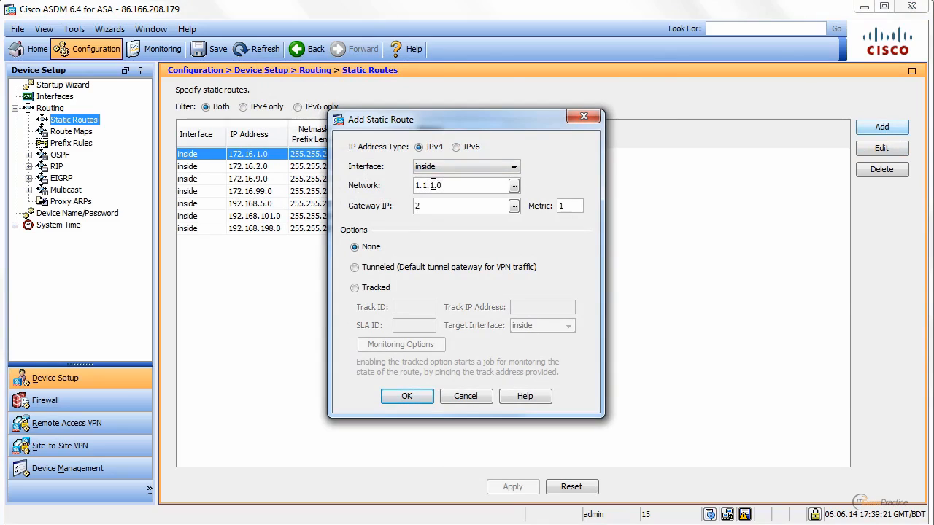
type(".2.2.")
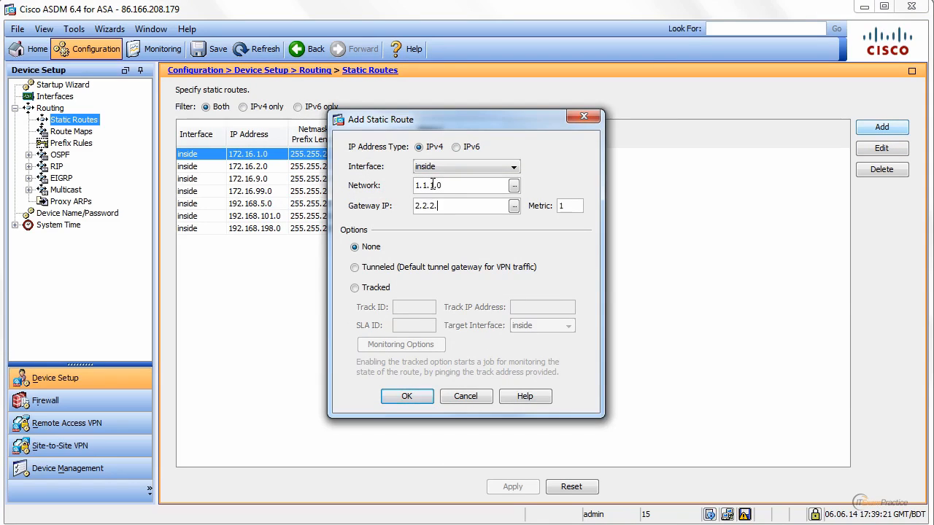
left_click(406, 397)
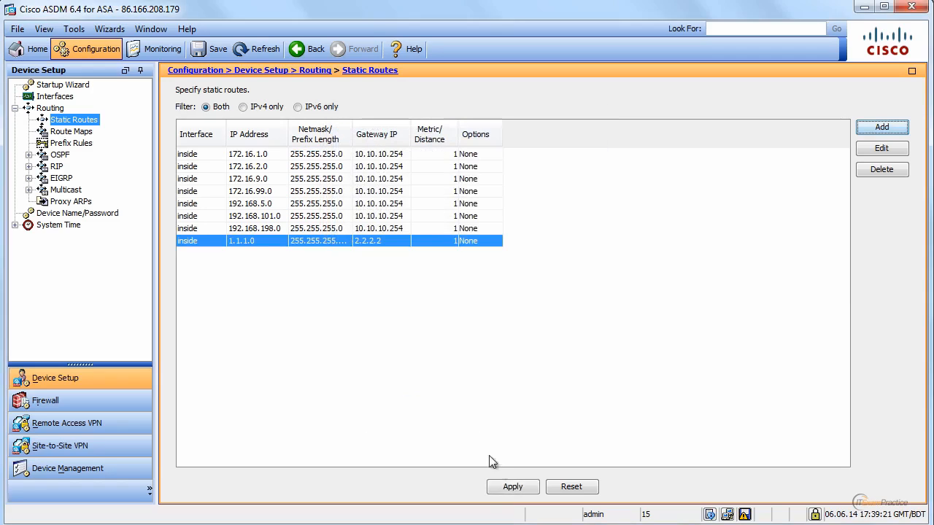
left_click(513, 486)
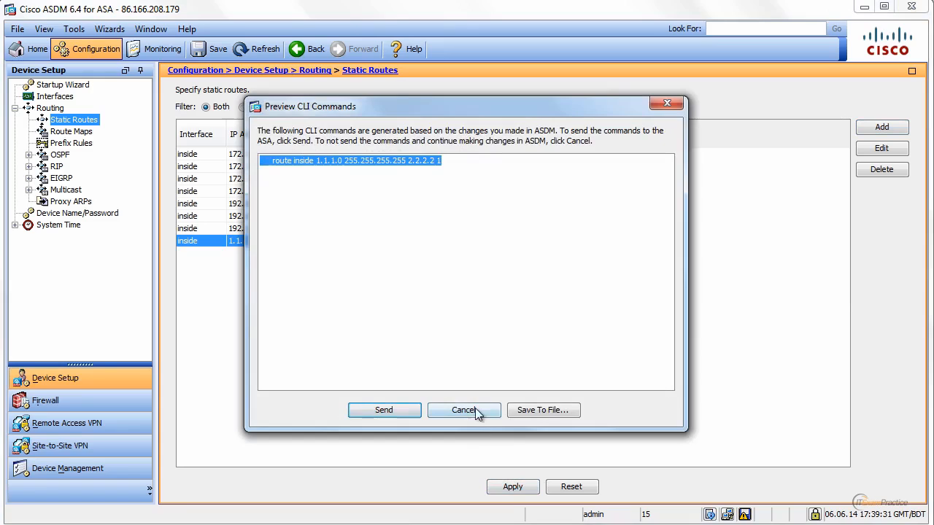
left_click(463, 410)
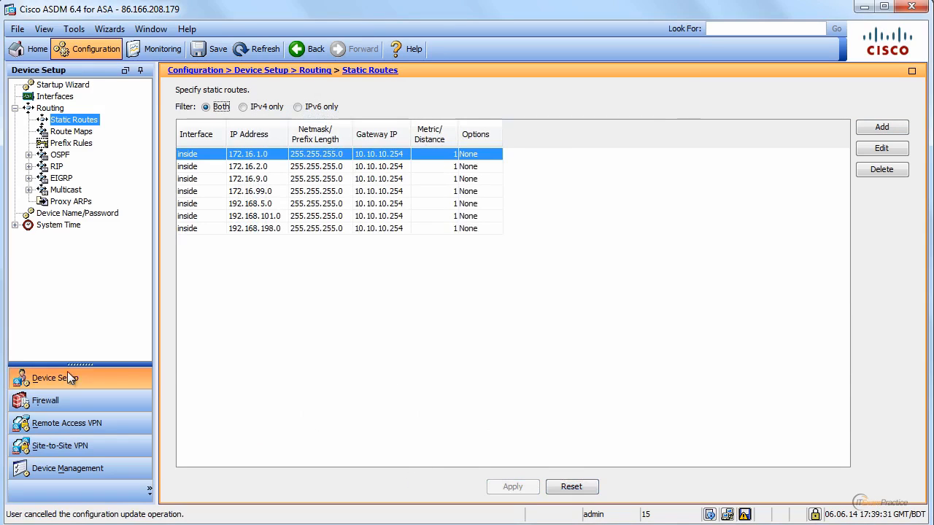
View the Firewall access rules and Threat Detection pages, then move to Remote Access VPN.
left_click(46, 400)
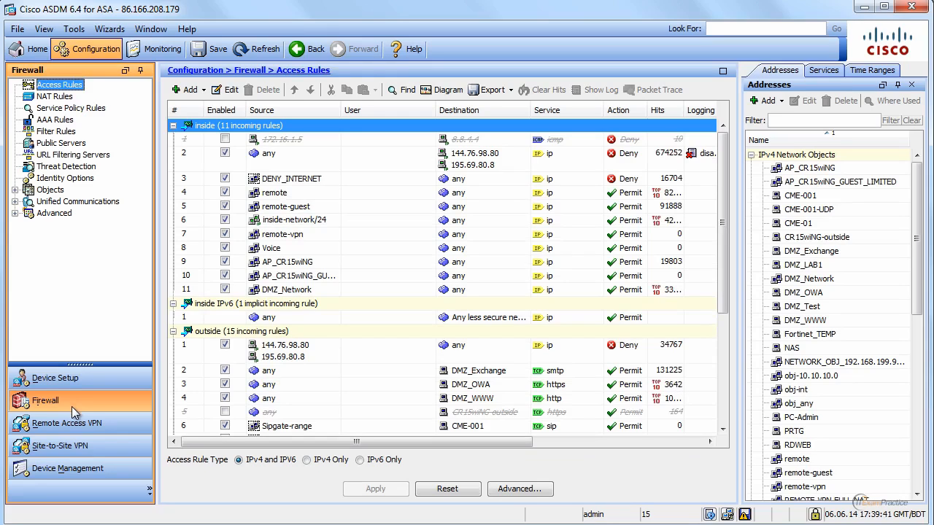
mouse_move(80, 408)
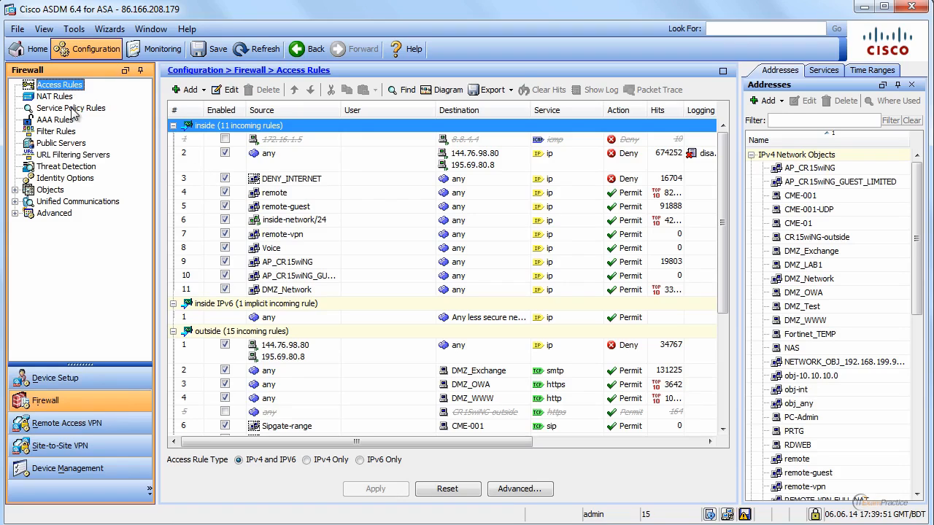
mouse_move(73, 107)
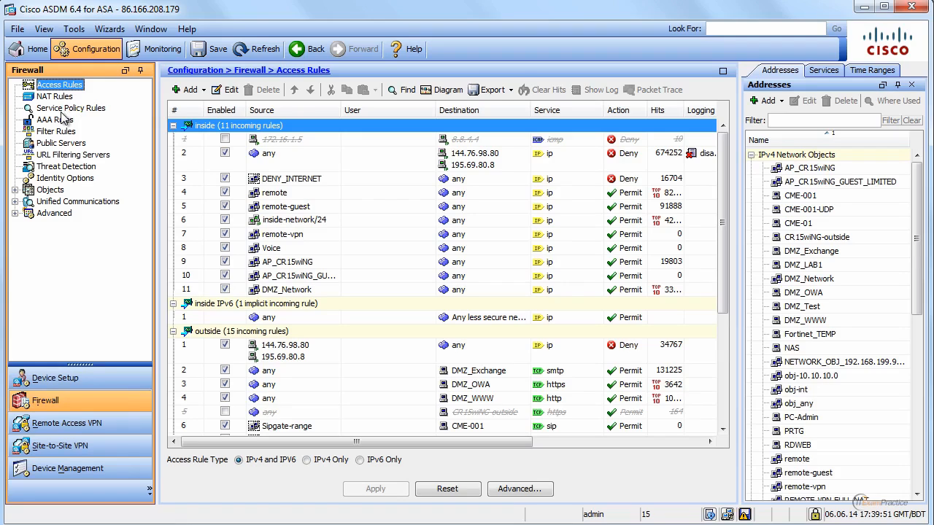
left_click(66, 166)
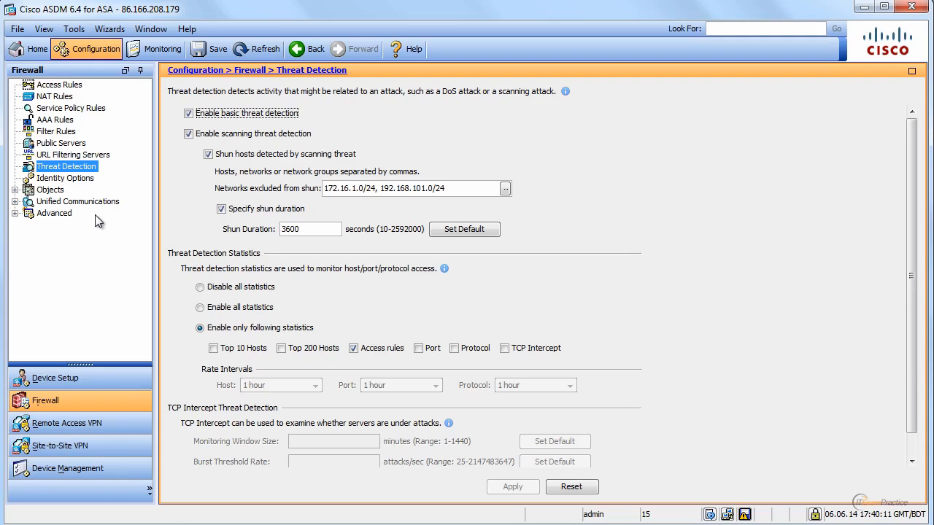
mouse_move(224, 433)
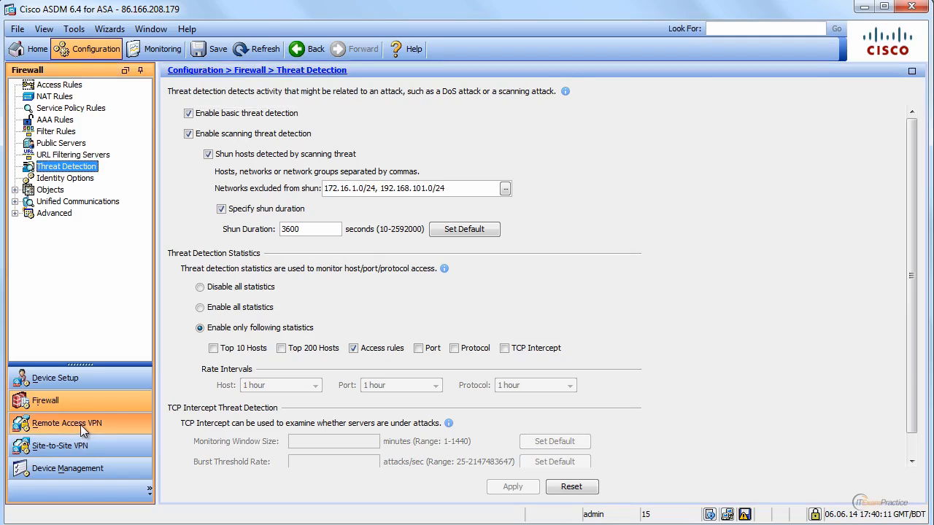
left_click(66, 424)
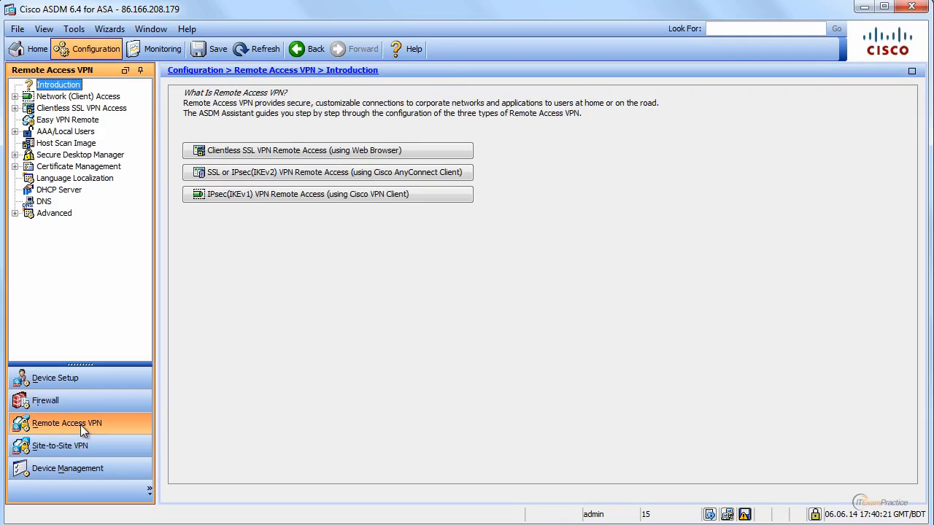
mouse_move(107, 451)
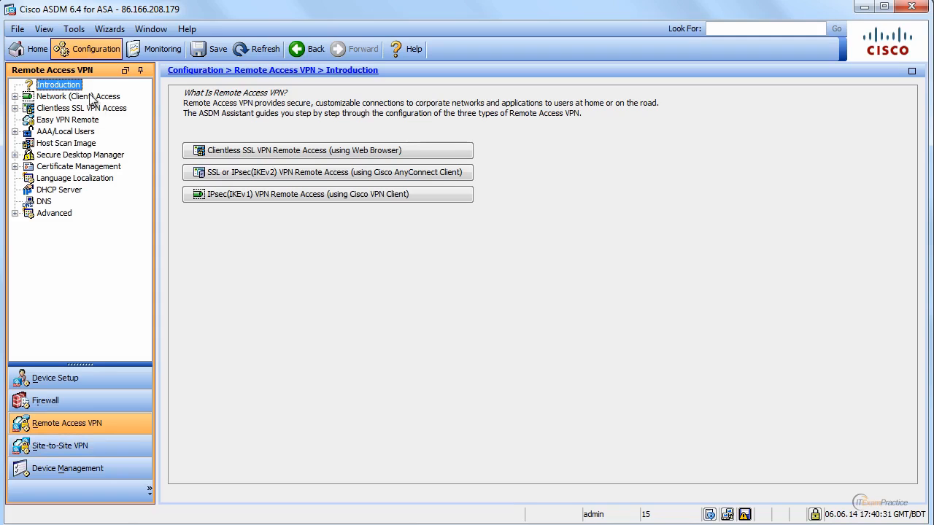
mouse_move(130, 359)
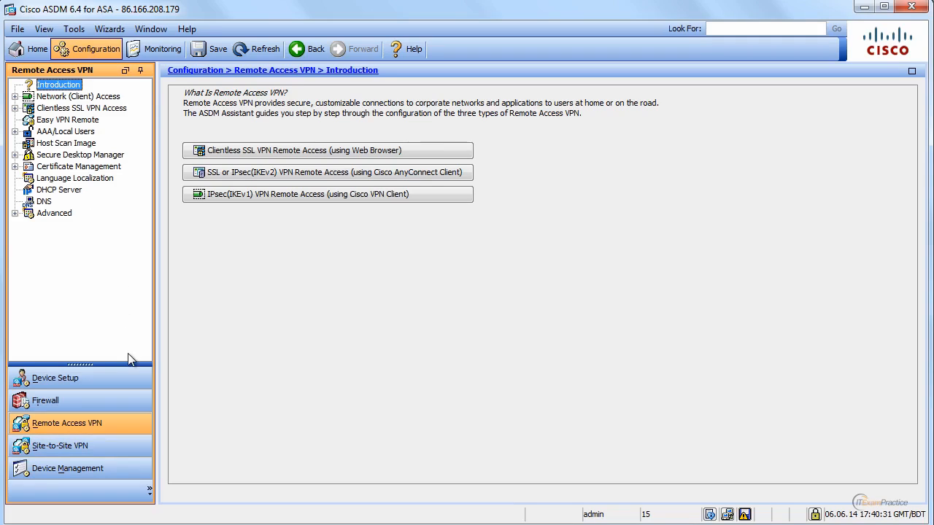
mouse_move(110, 435)
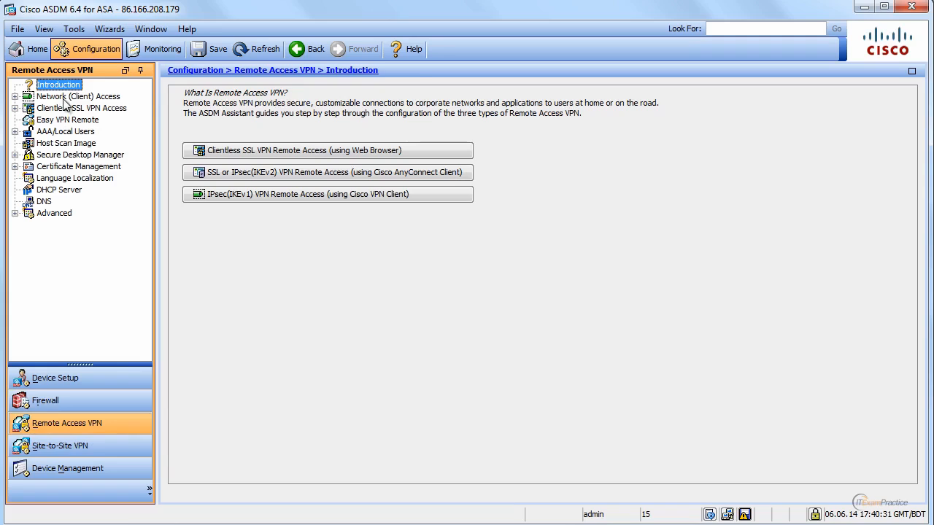
Preview Network (Client) Access, collapse it, and open the Clientless SSL VPN Access overview.
left_click(76, 96)
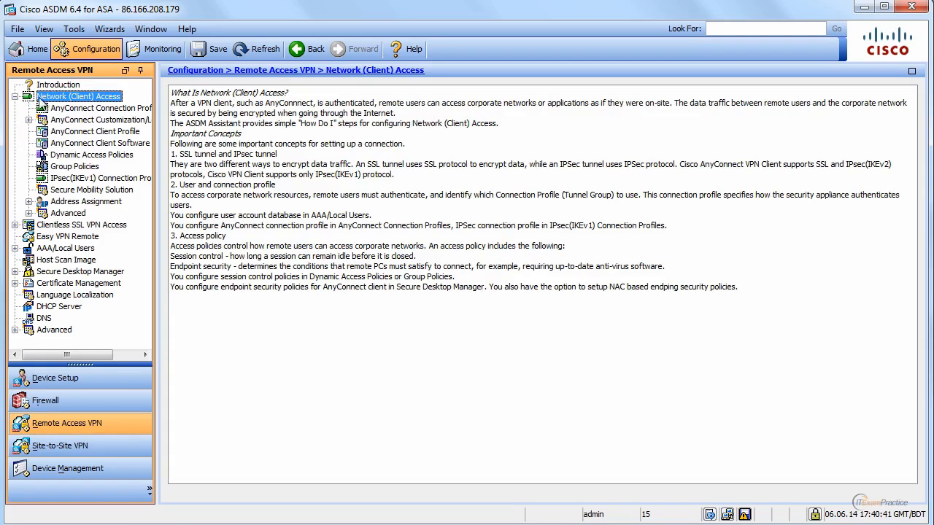
left_click(15, 95)
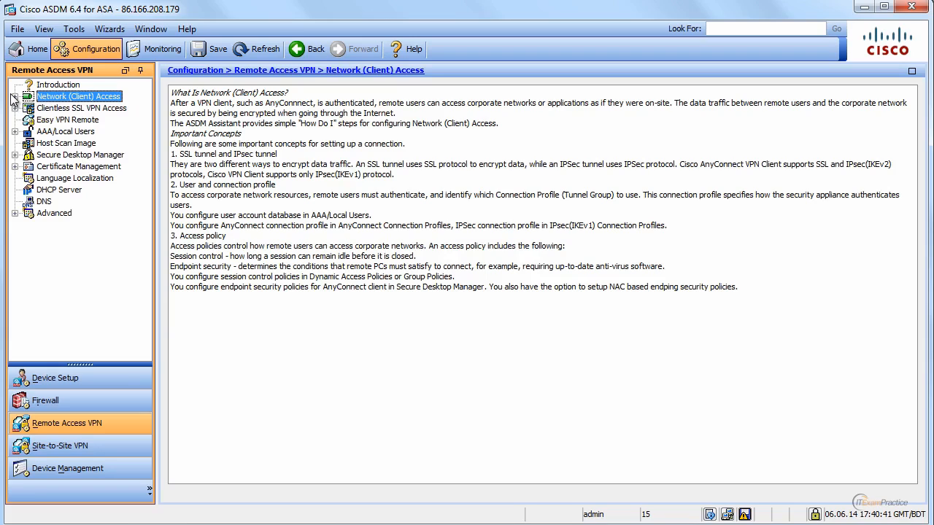
left_click(15, 95)
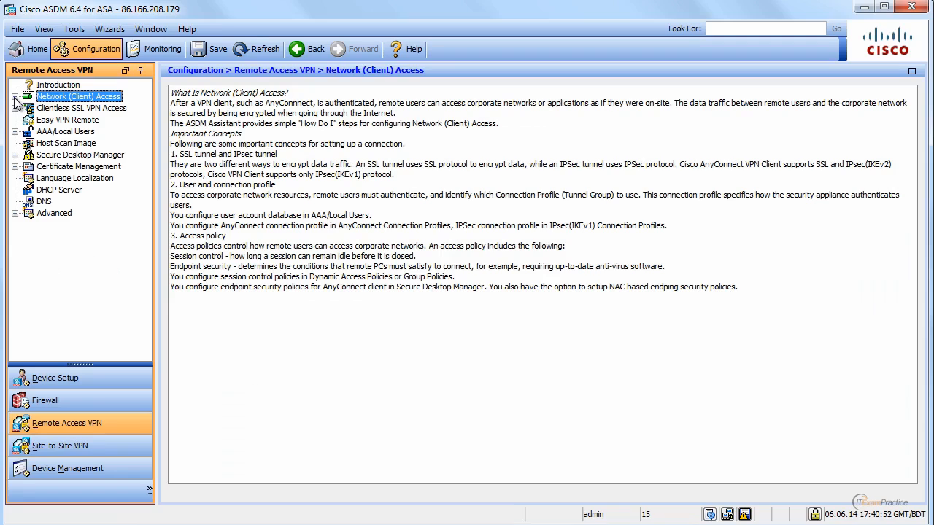
left_click(81, 108)
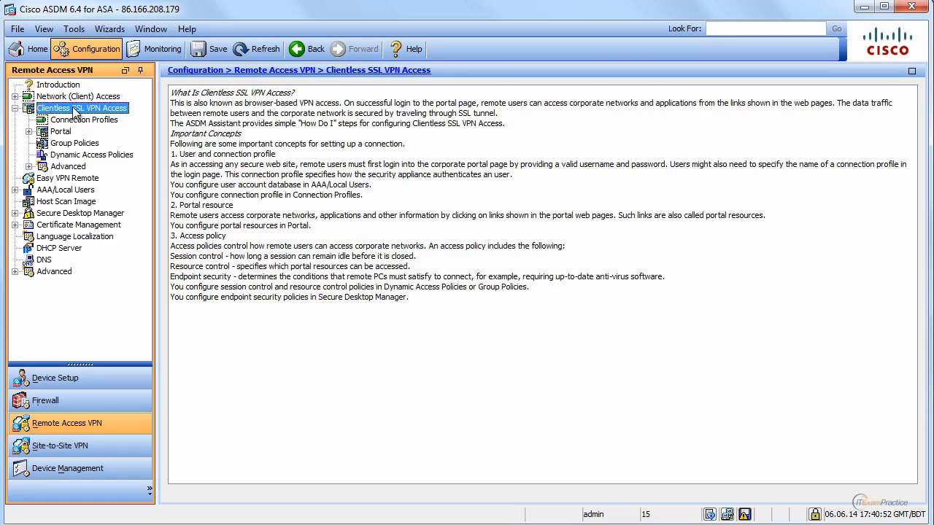
Open Device Management to show the Management Access overview and its sections.
left_click(61, 131)
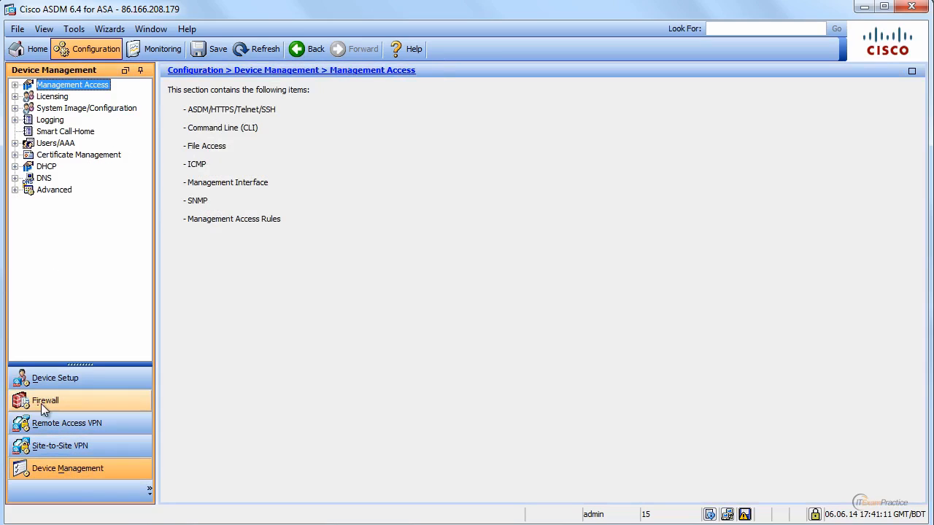
mouse_move(78, 263)
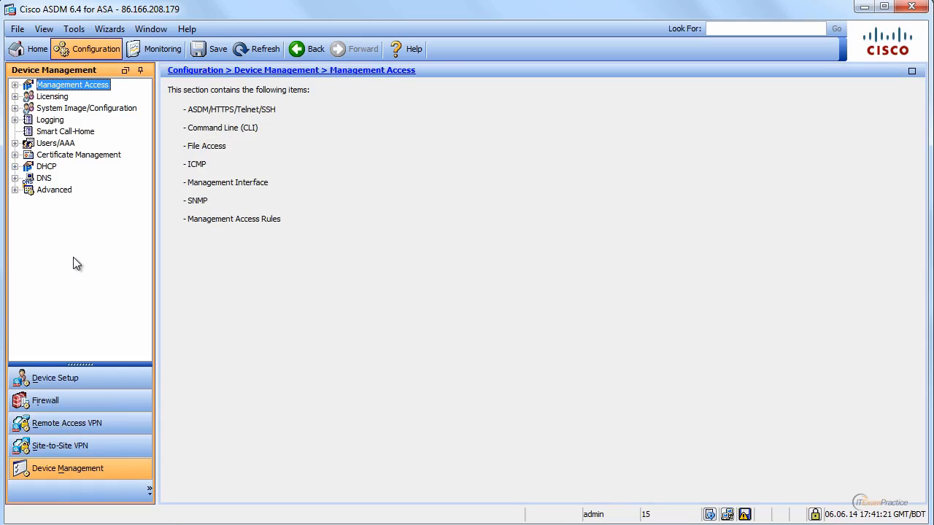
mouse_move(64, 96)
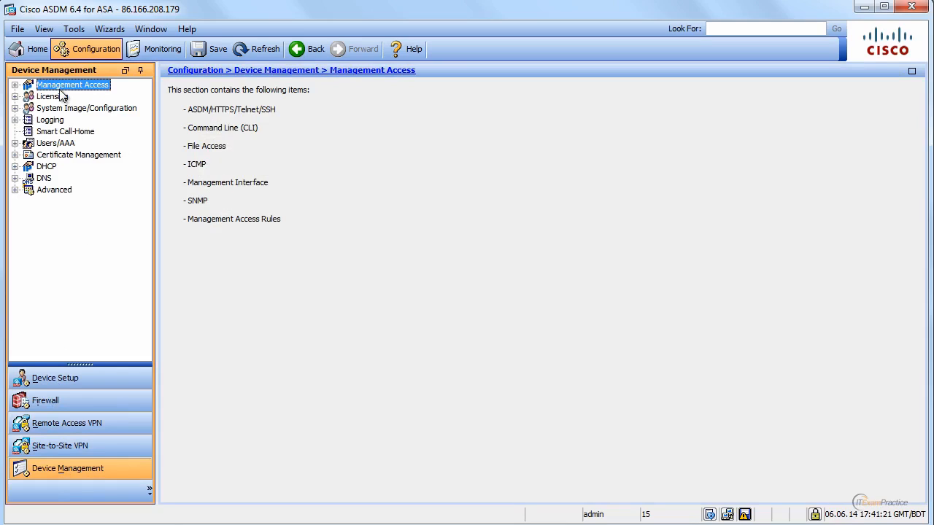
Review ASDM/HTTPS/Telnet/SSH allowed hosts under Management Access, then move to SNMP settings.
left_click(15, 85)
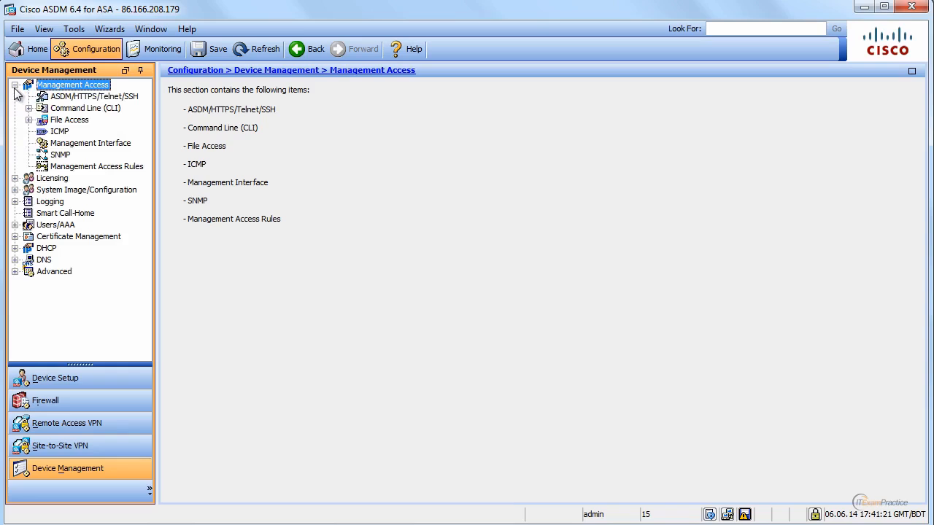
left_click(93, 96)
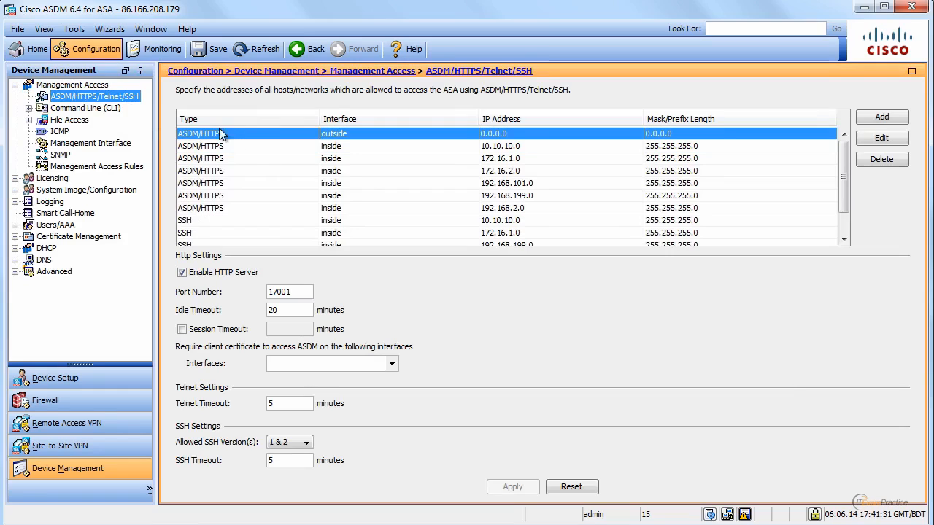
mouse_move(221, 135)
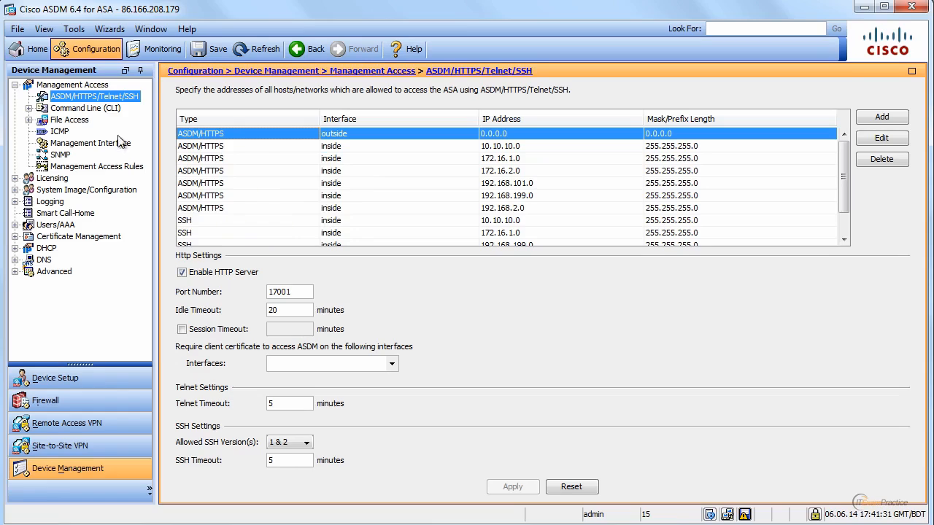
mouse_move(115, 126)
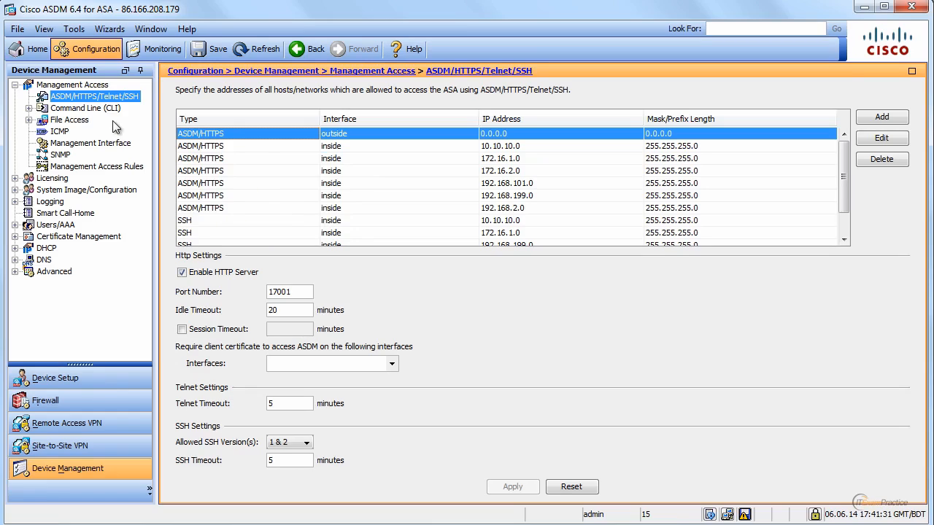
mouse_move(64, 159)
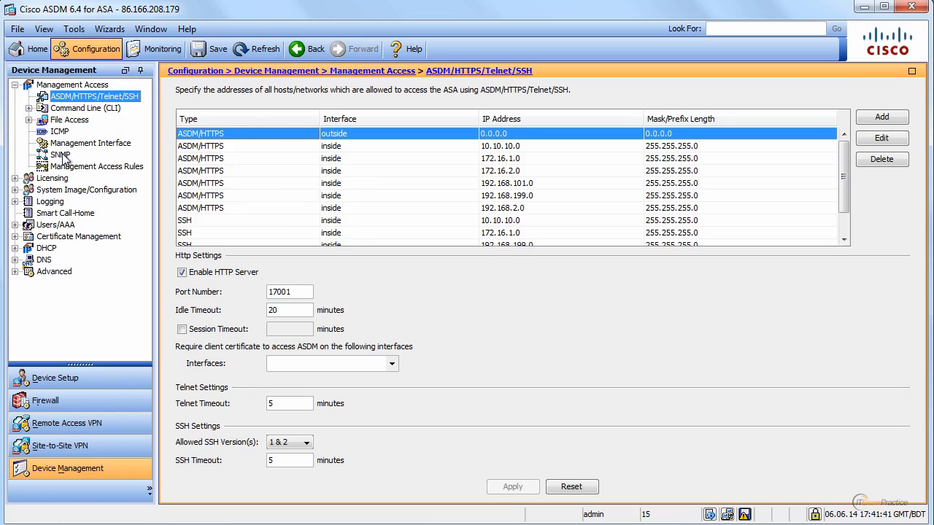
left_click(60, 155)
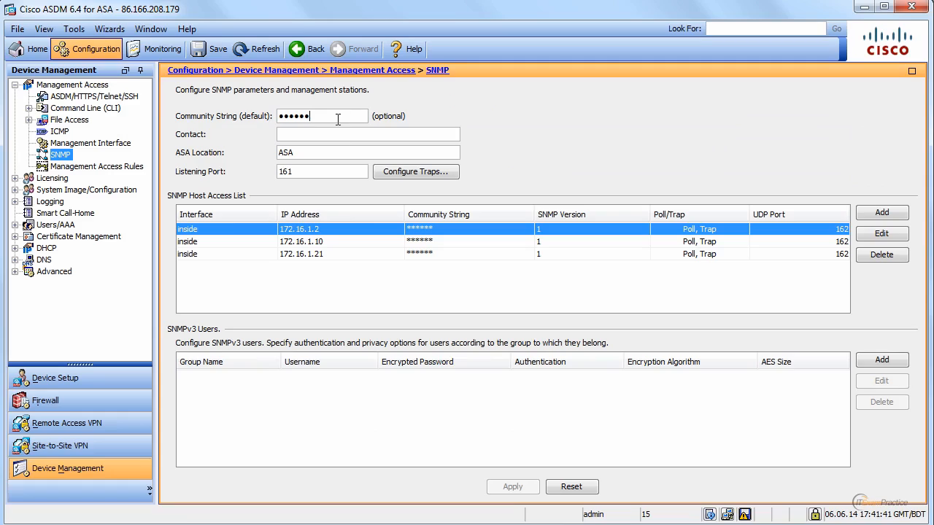
mouse_move(327, 118)
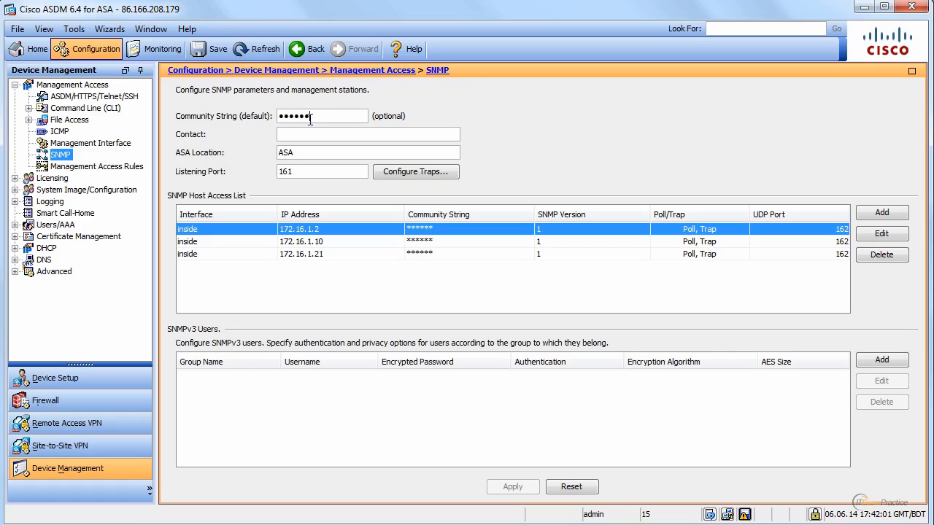
mouse_move(313, 246)
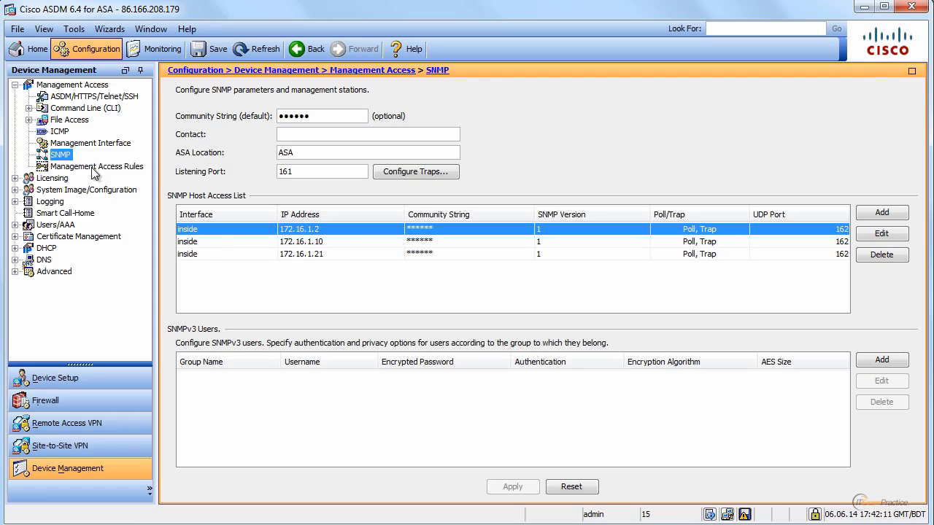
mouse_move(50, 182)
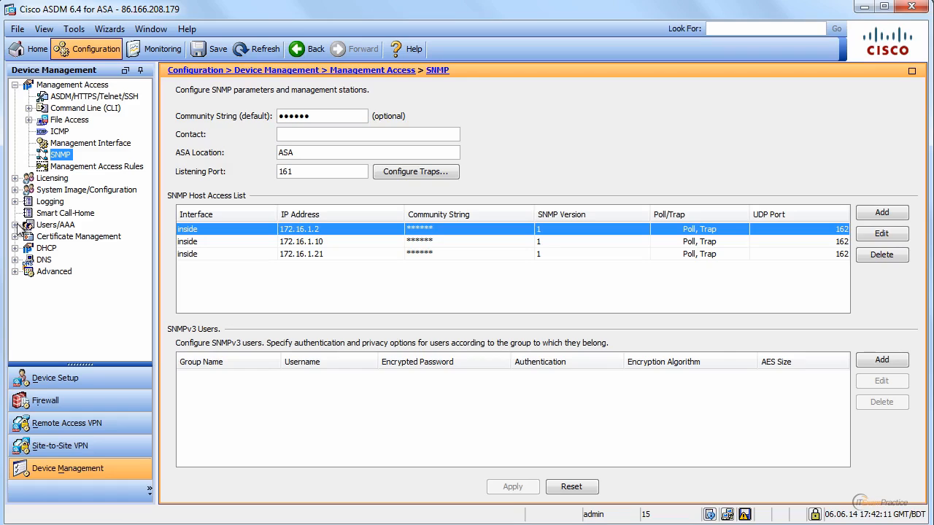
Expand Users/AAA and open AAA Server Groups listing Duo-LDAP, LOCAL and RADIUS groups.
left_click(16, 225)
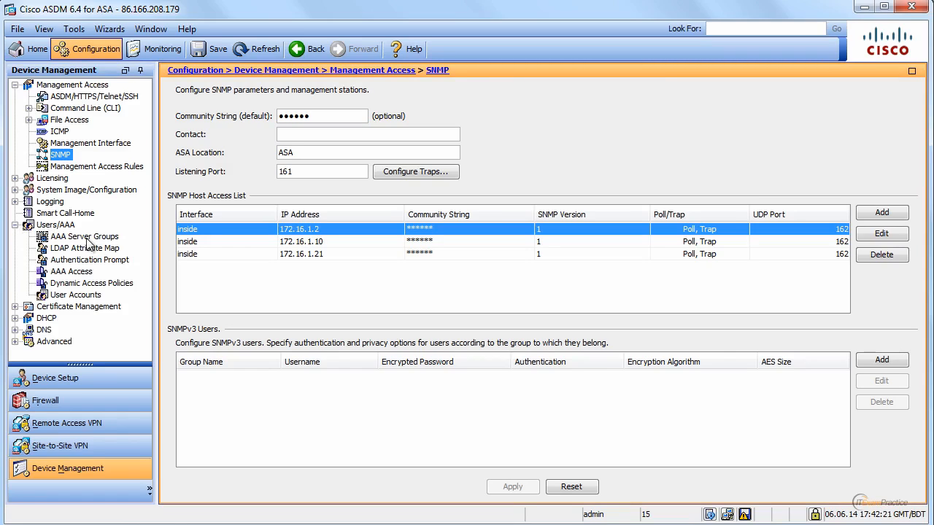
left_click(84, 236)
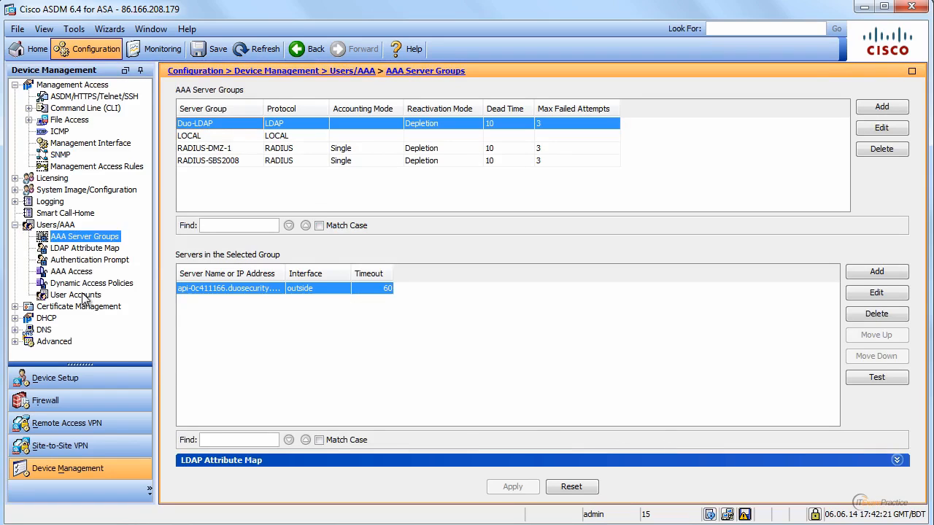
Open User Accounts (wifi, test, admin, enable_15) and expand the DHCP group.
left_click(76, 294)
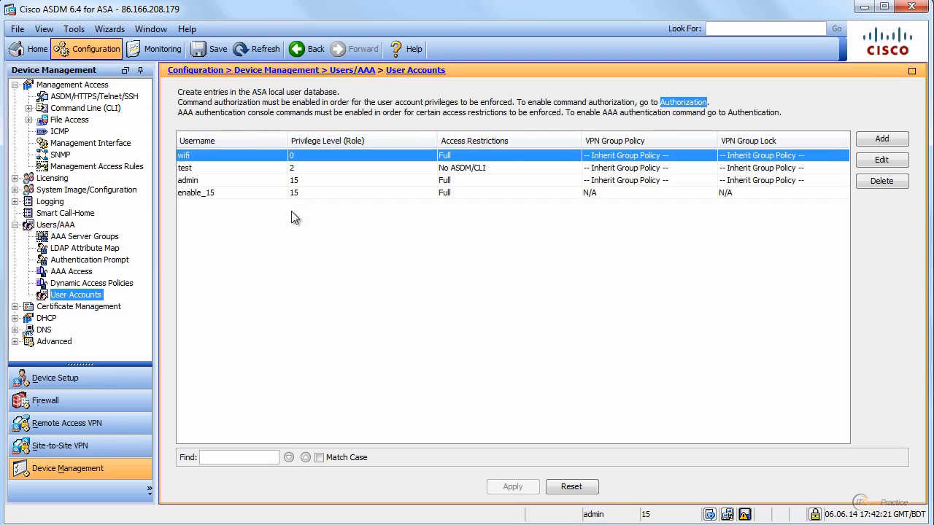
mouse_move(201, 159)
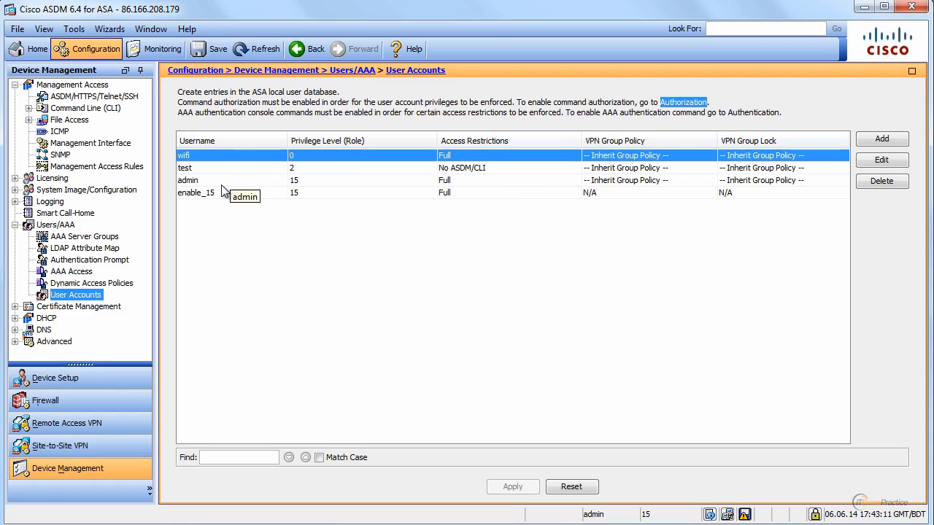
mouse_move(210, 189)
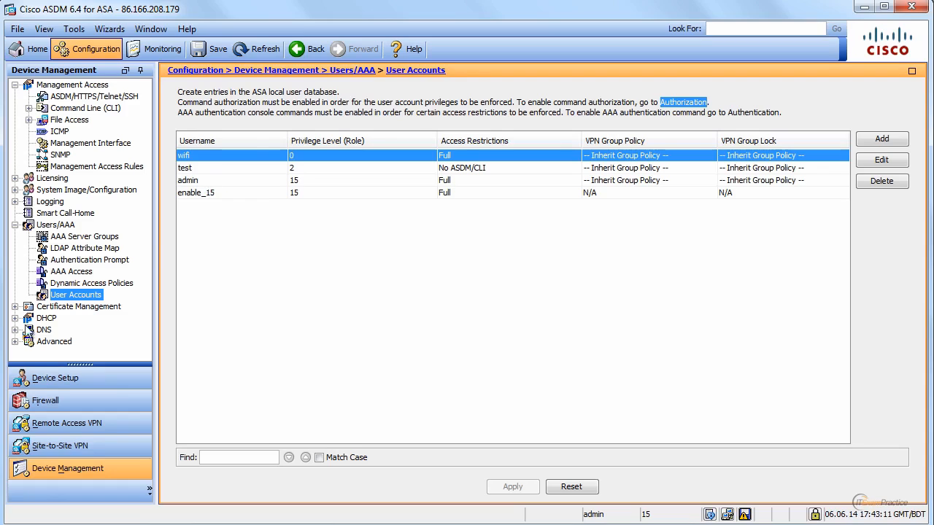
left_click(17, 318)
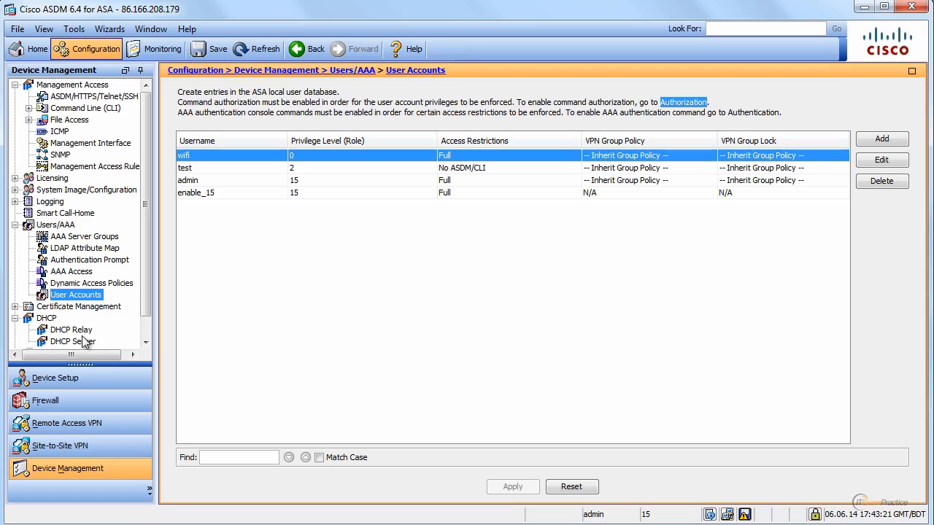
Open DHCP Server: inside enabled with pool 10.10.10.21–10.10.10.50, outside disabled.
left_click(72, 341)
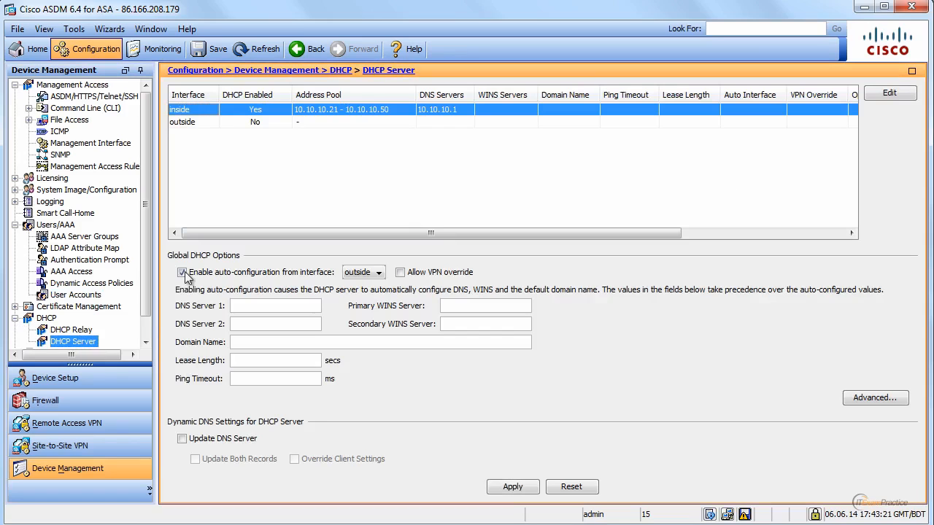
mouse_move(361, 109)
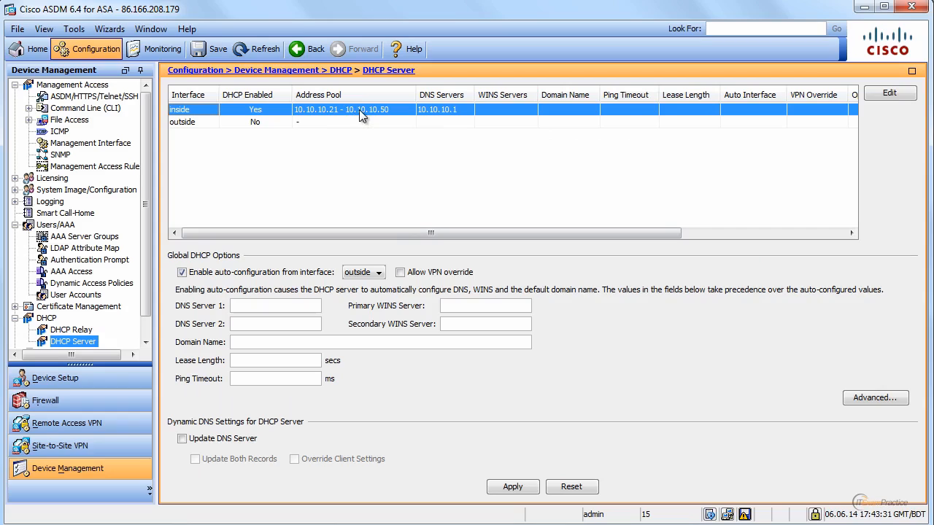
mouse_move(374, 114)
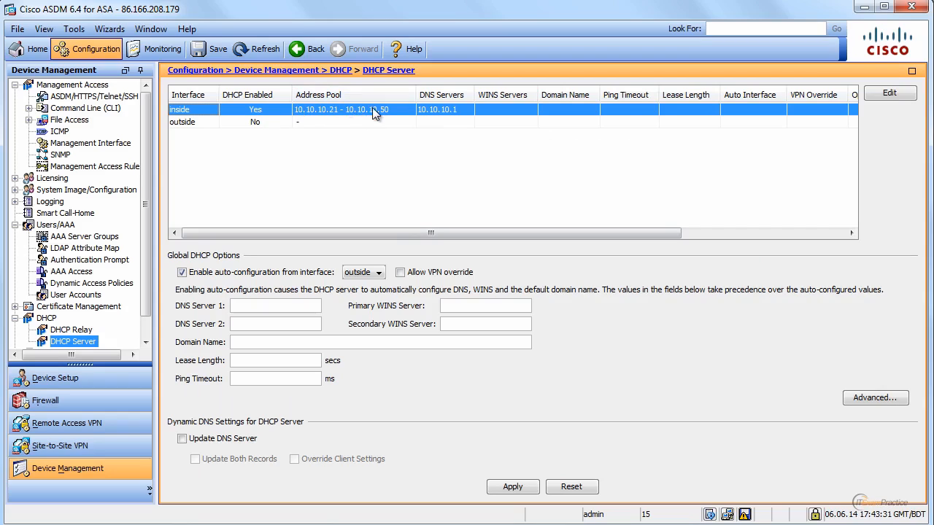
mouse_move(374, 109)
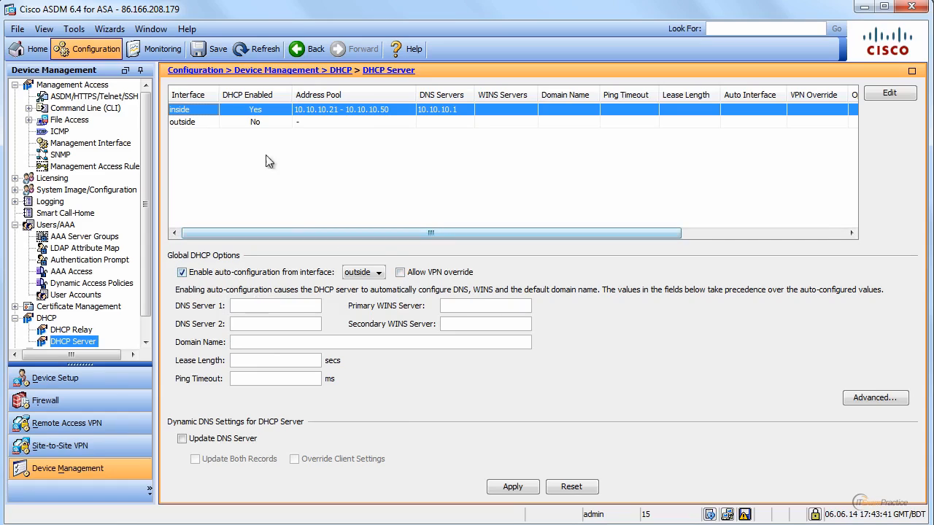
mouse_move(365, 109)
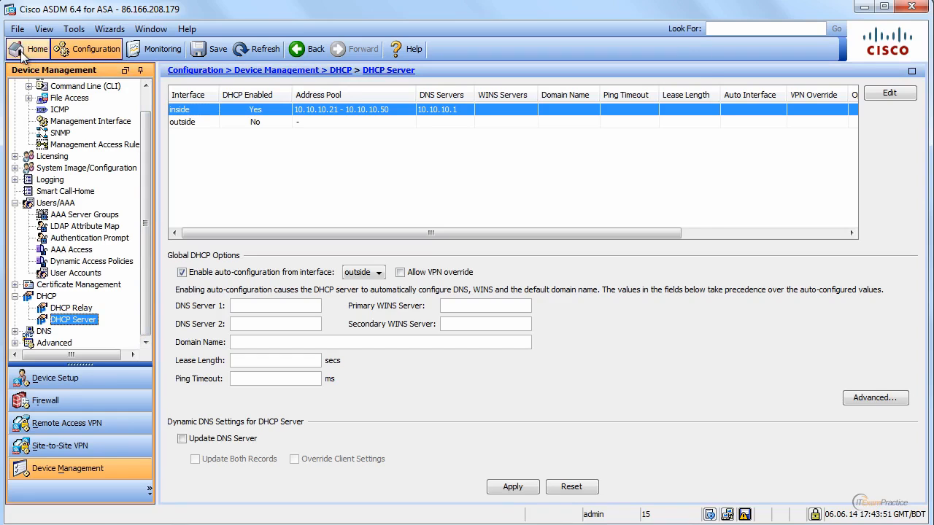
Go back to the Home Device Dashboard showing interface status and traffic graphs.
left_click(28, 49)
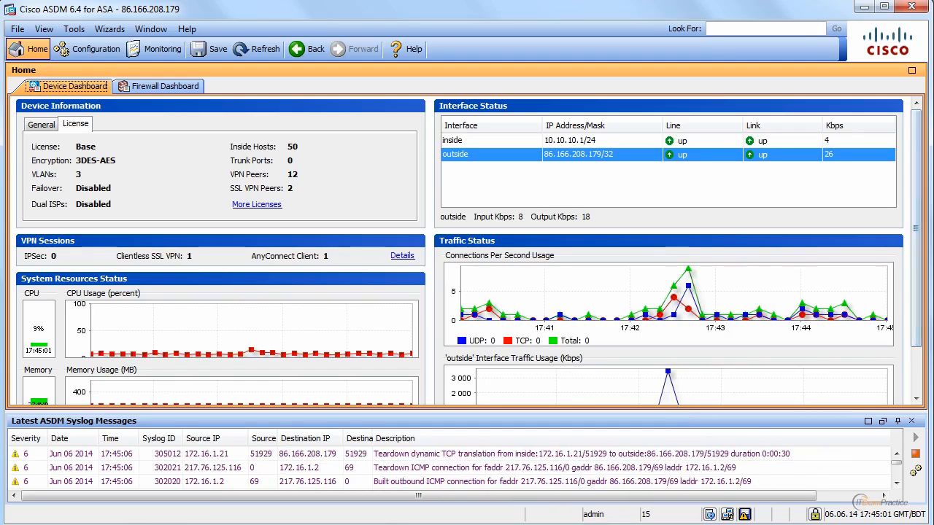
Open File Management from the Tools menu to list the disk0: flash files.
left_click(74, 29)
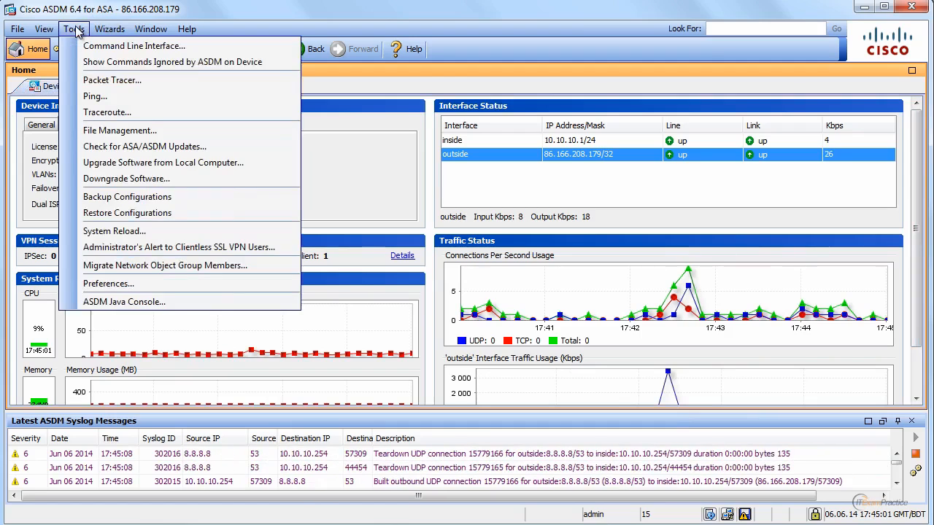
left_click(17, 28)
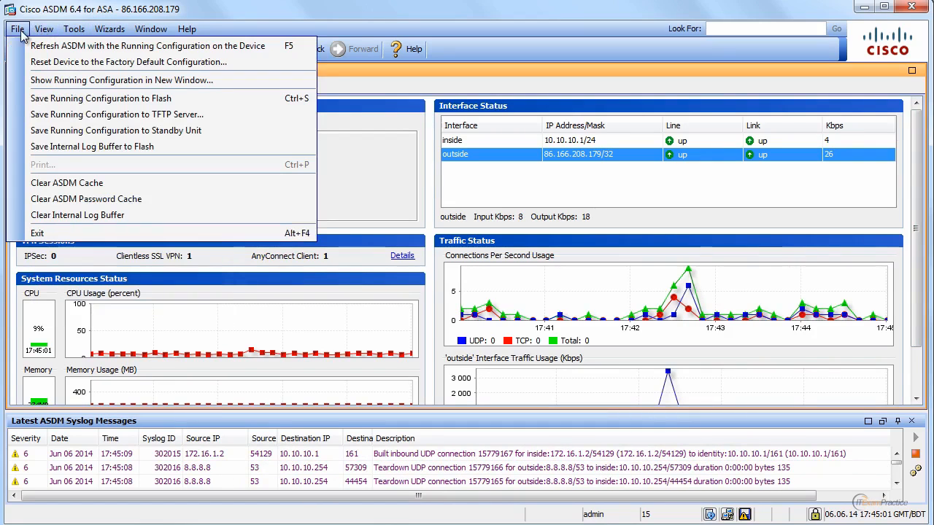
left_click(74, 28)
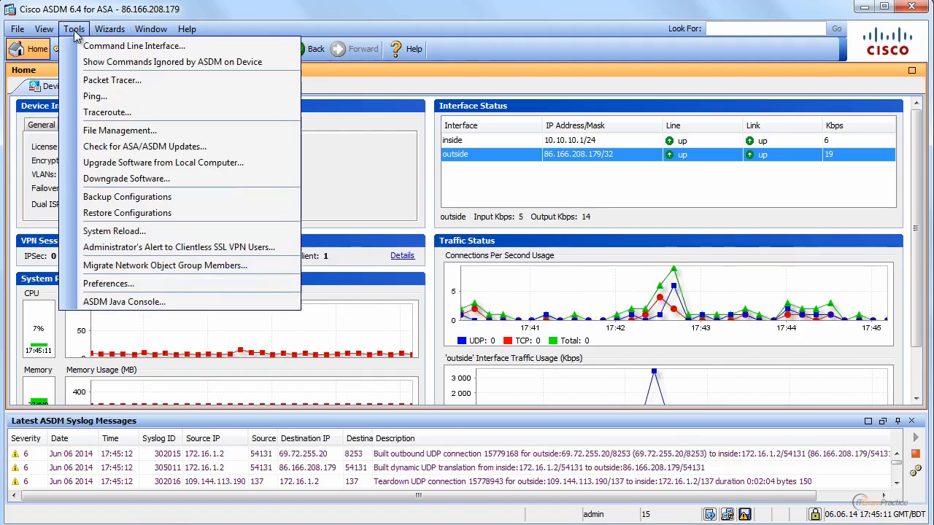
mouse_move(120, 130)
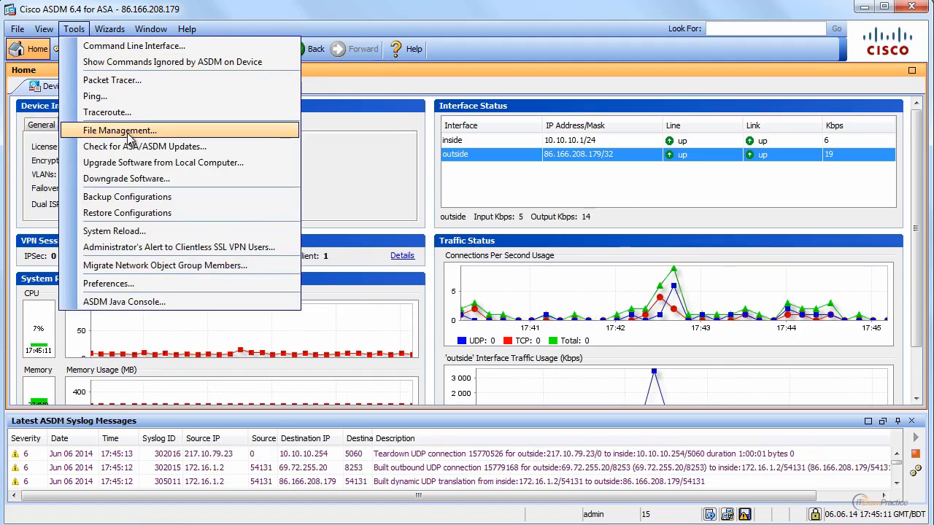
left_click(120, 130)
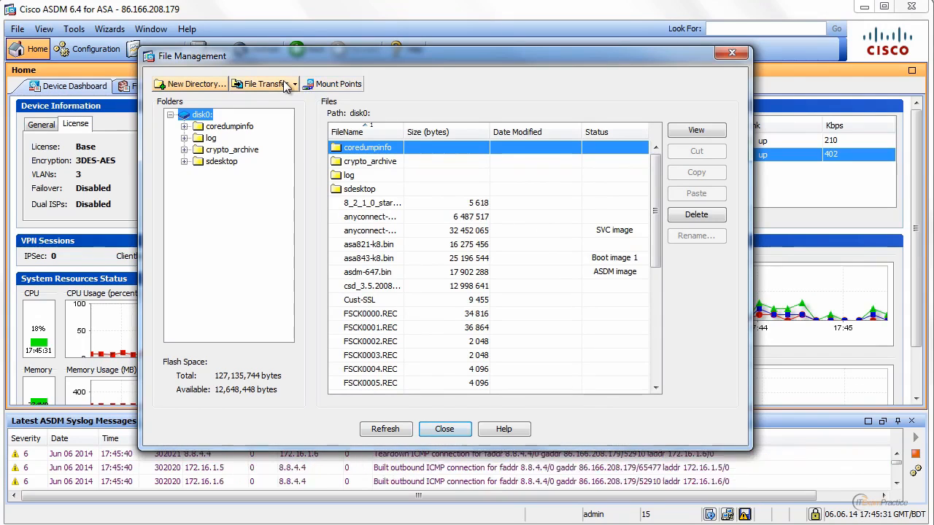
Select the asa843-k8.bin boot image in the File Management files list.
left_click(262, 83)
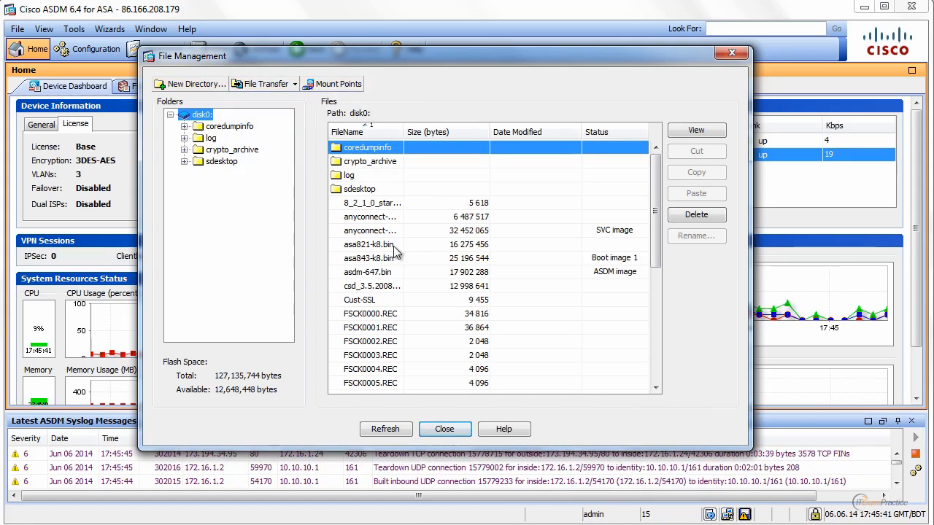
left_click(369, 258)
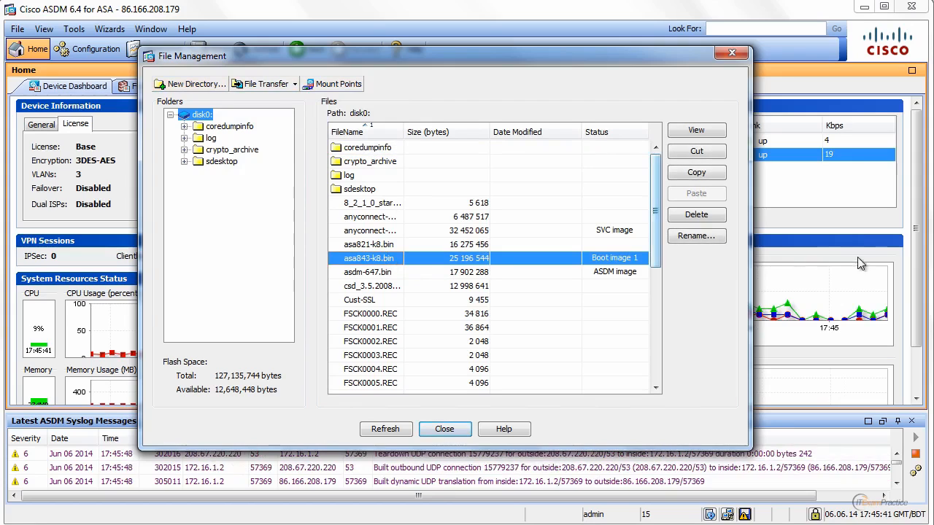